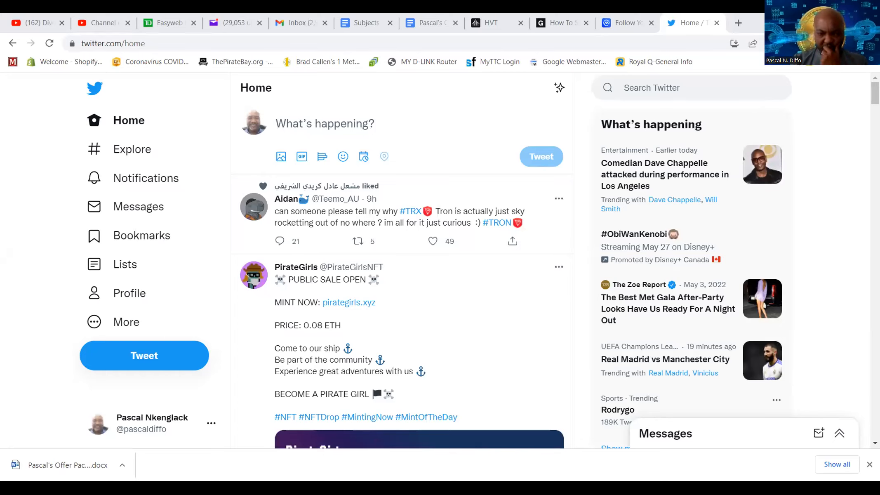
mouse_move(568, 378)
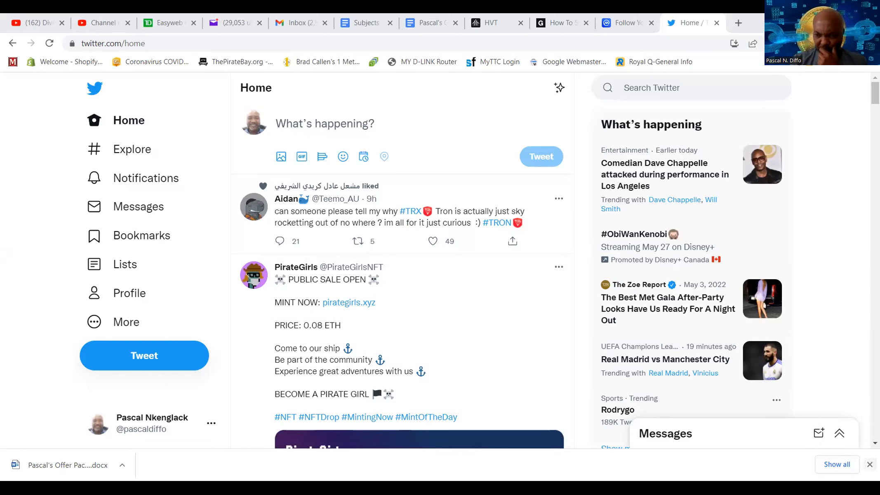
Go to the Twitter Notifications page from the left sidebar.
scroll(down, 3)
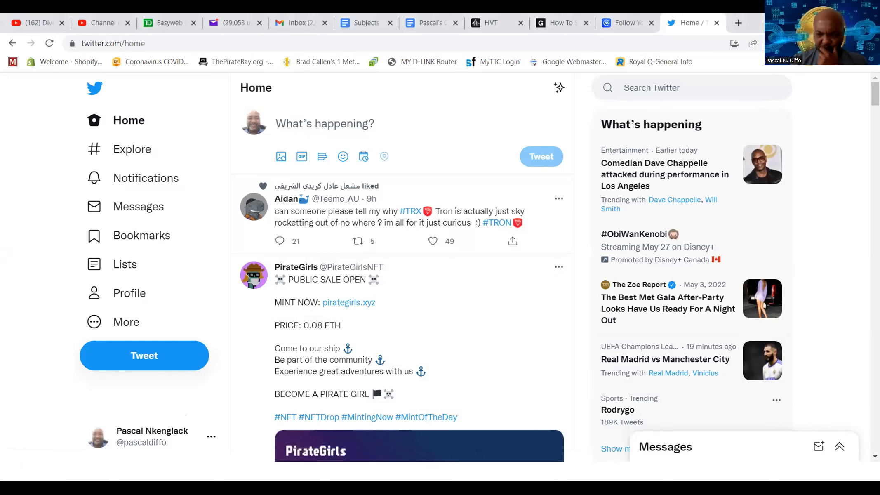
scroll(down, 3)
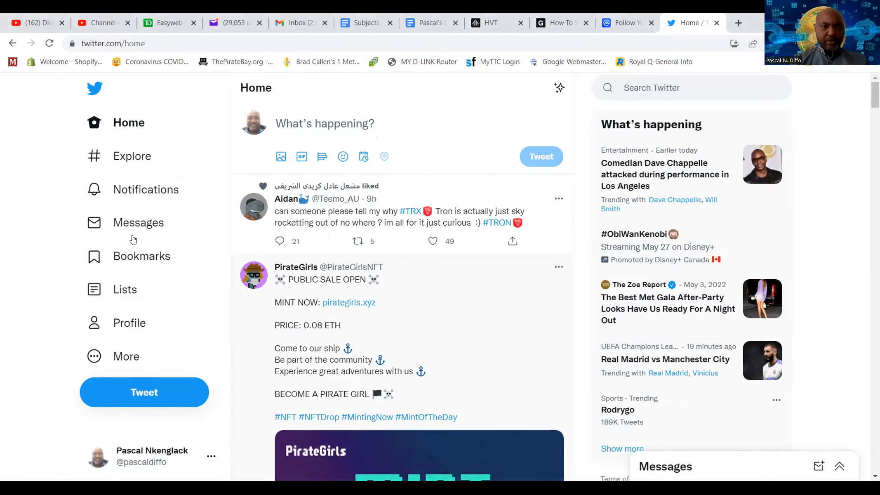
click(145, 189)
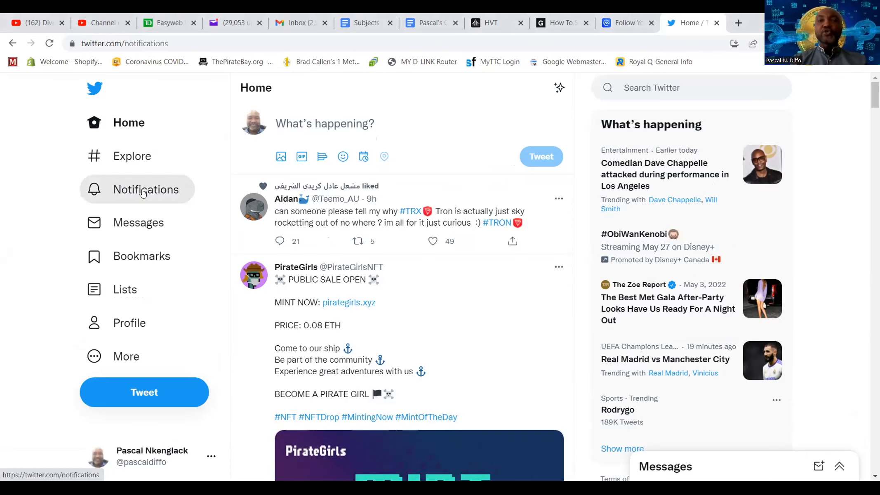
click(147, 189)
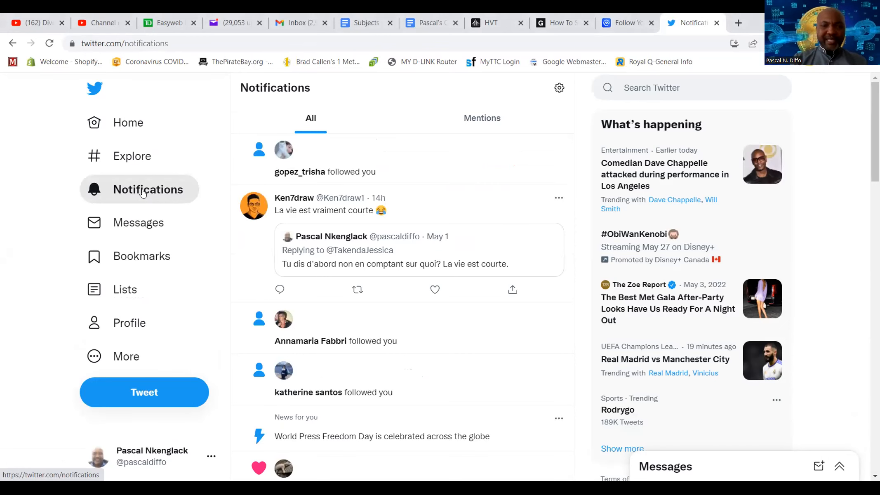
Scroll down the notifications to the 'TronWallet followed you' entry.
scroll(down, 3)
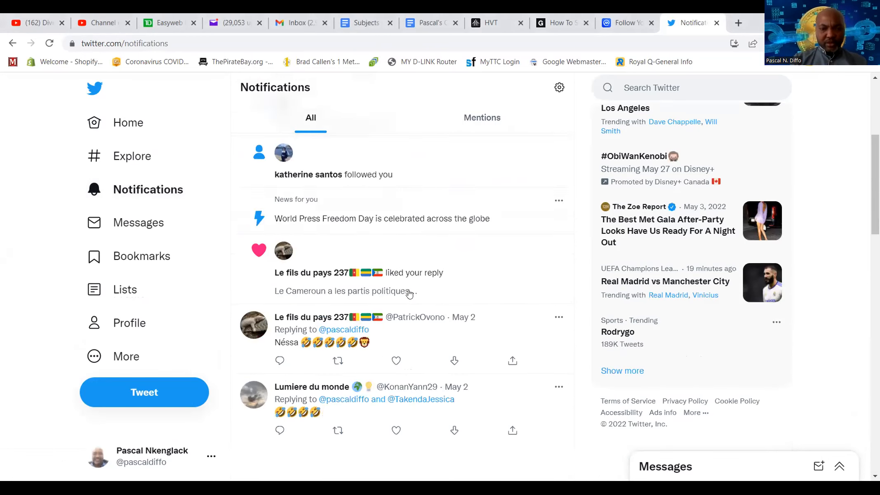
scroll(down, 3)
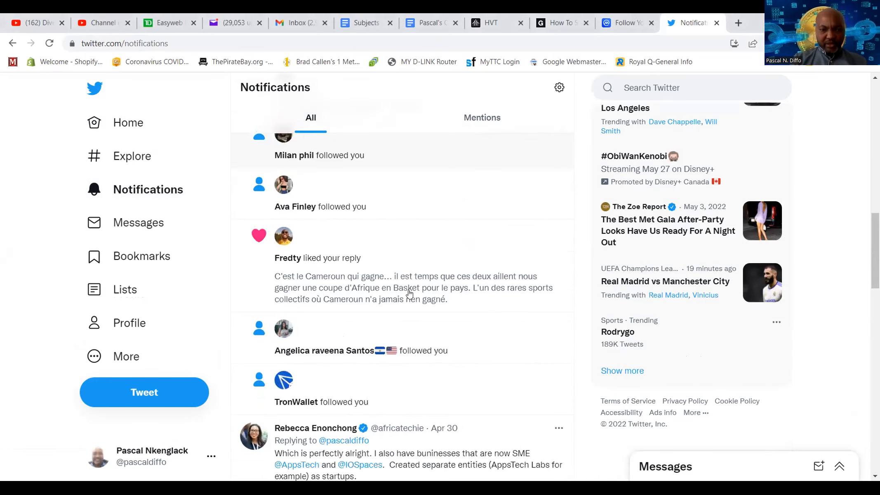
scroll(down, 3)
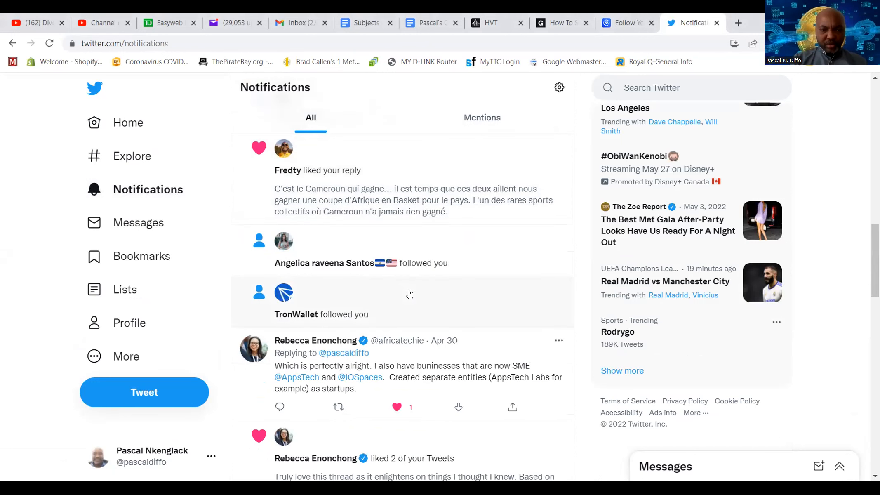
scroll(down, 3)
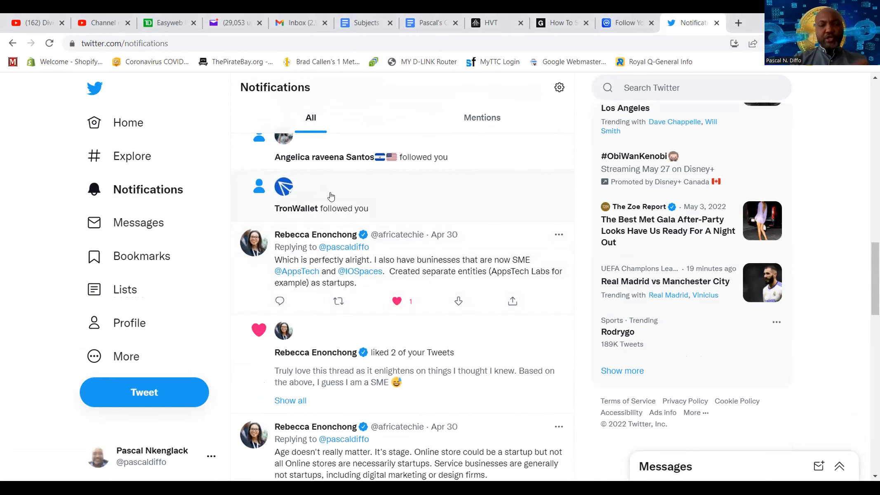
mouse_move(370, 206)
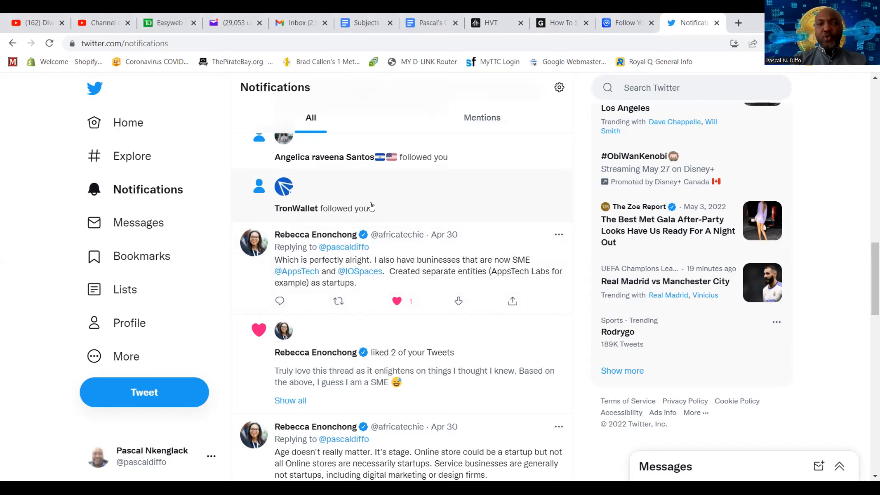
mouse_move(445, 195)
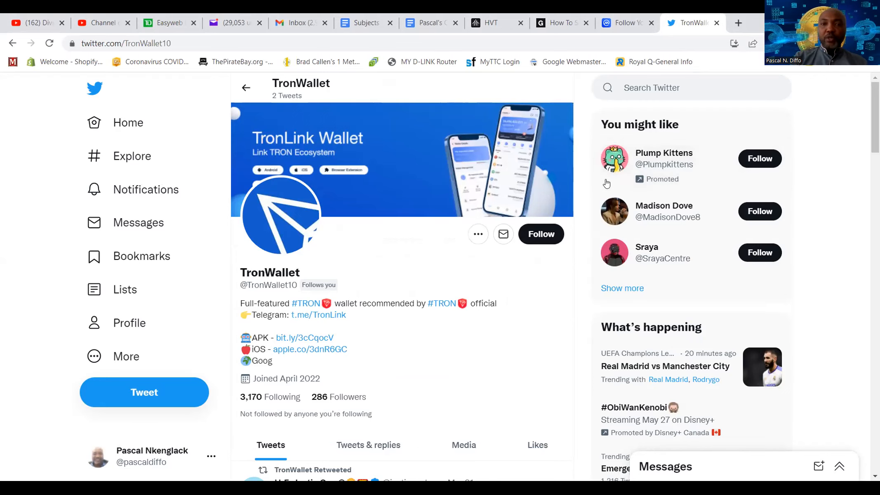
mouse_move(478, 256)
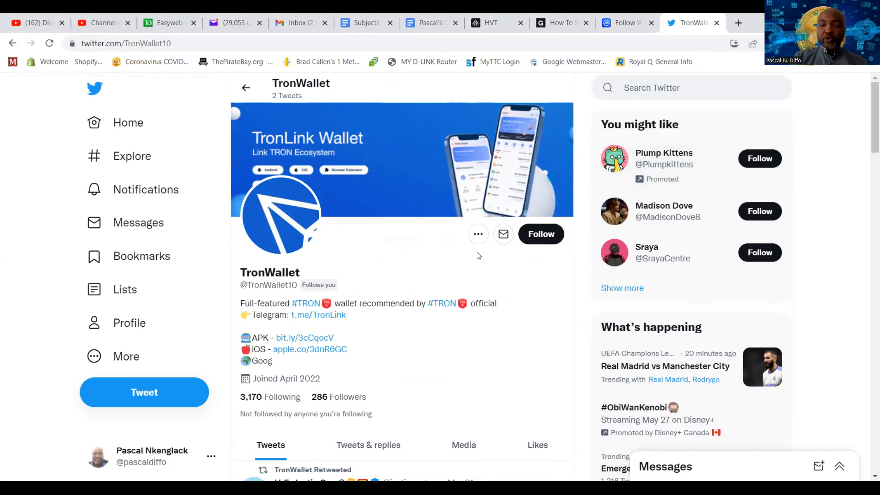
Scroll through the TronWallet profile's bio, follower counts and retweeted posts.
scroll(down, 3)
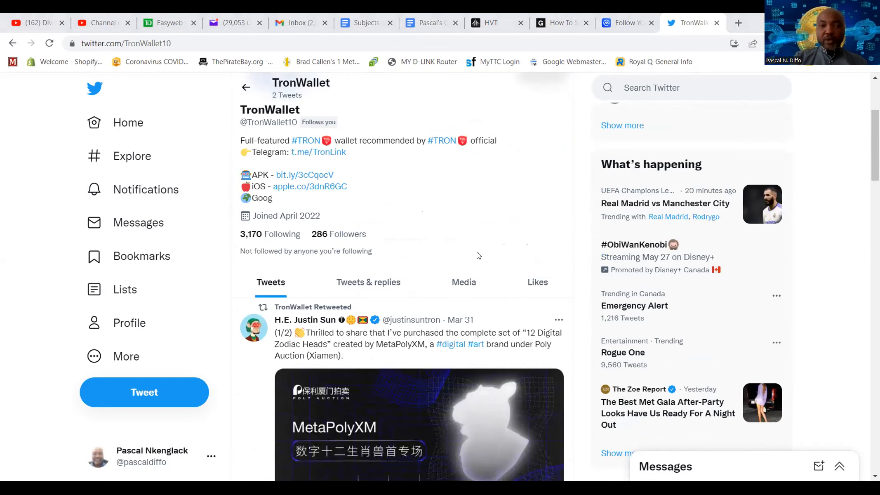
scroll(down, 3)
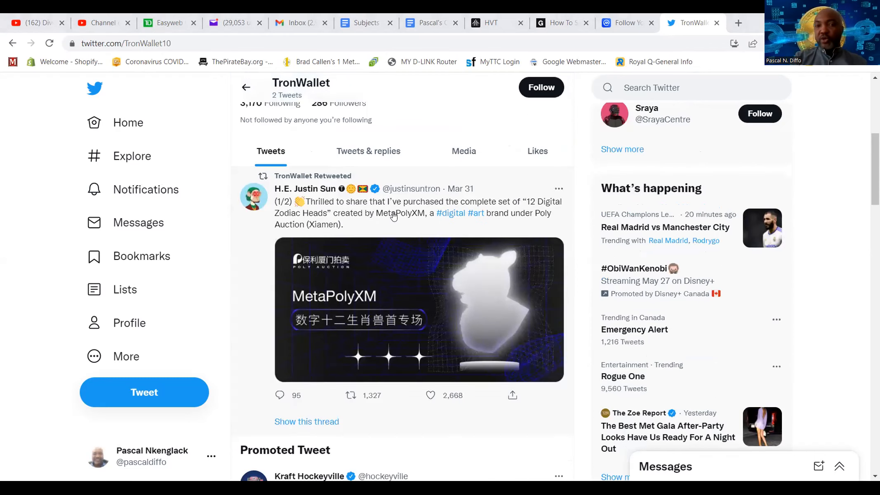
mouse_move(305, 188)
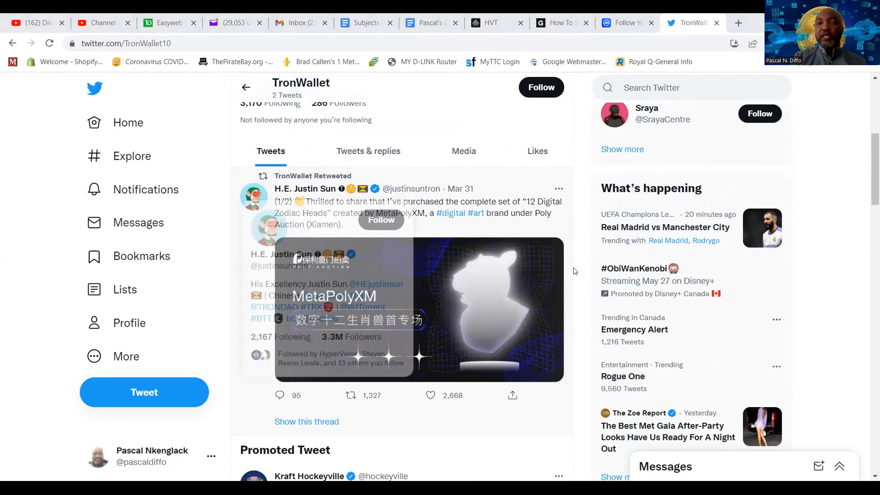
scroll(down, 3)
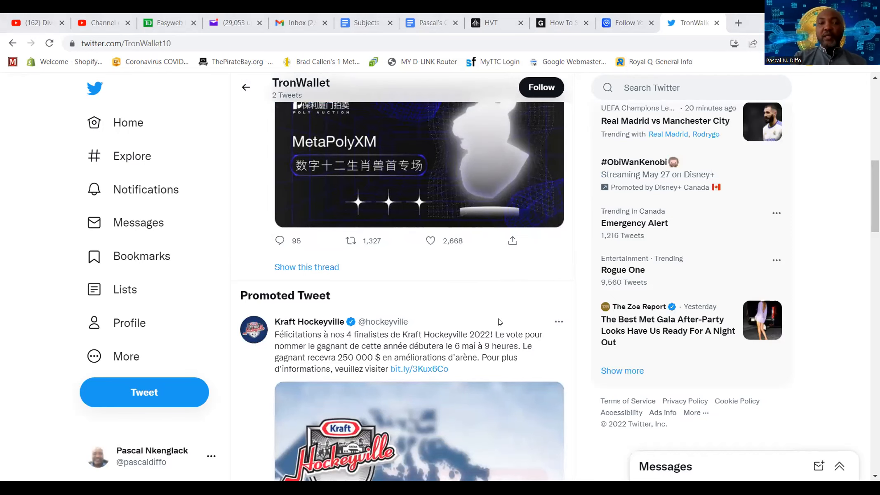
scroll(down, 3)
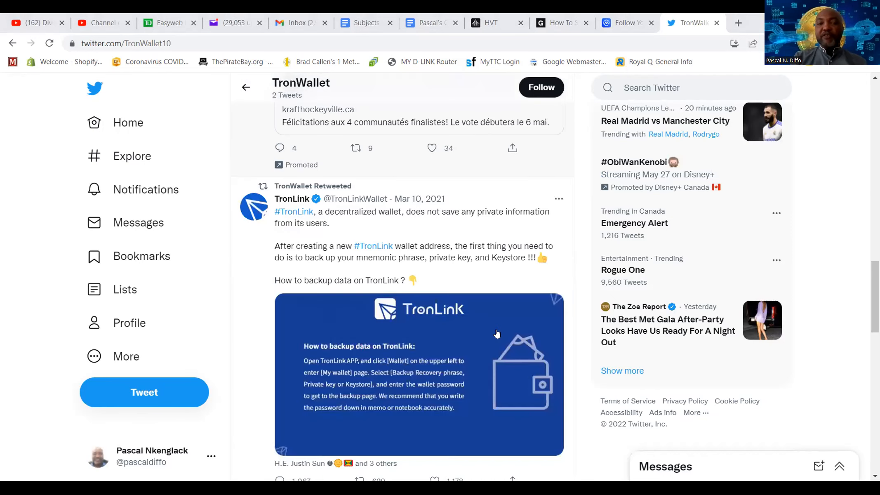
scroll(down, 3)
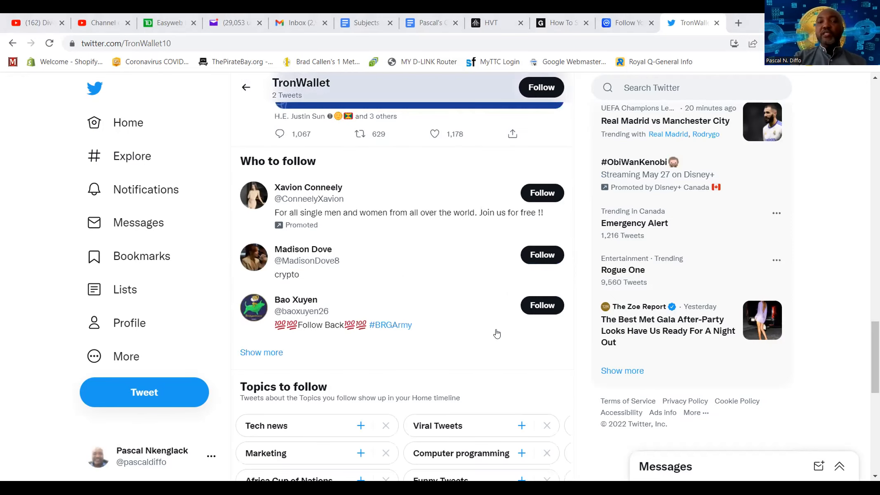
scroll(down, 3)
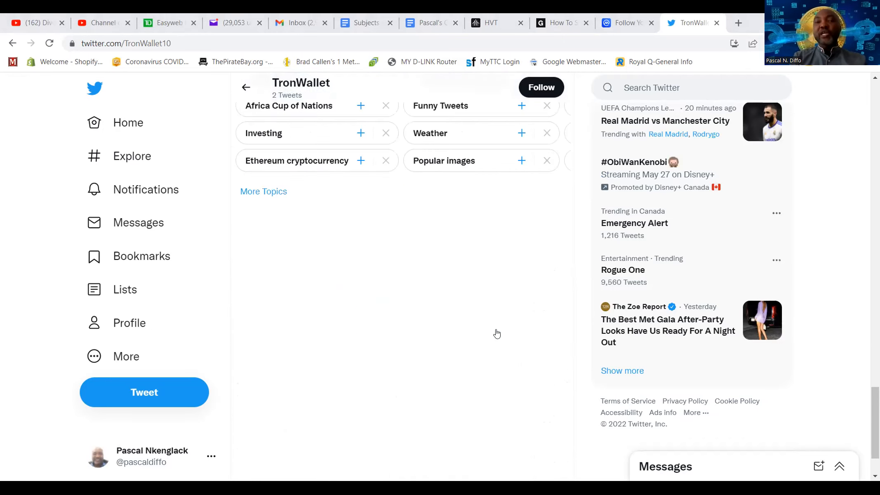
scroll(up, 3)
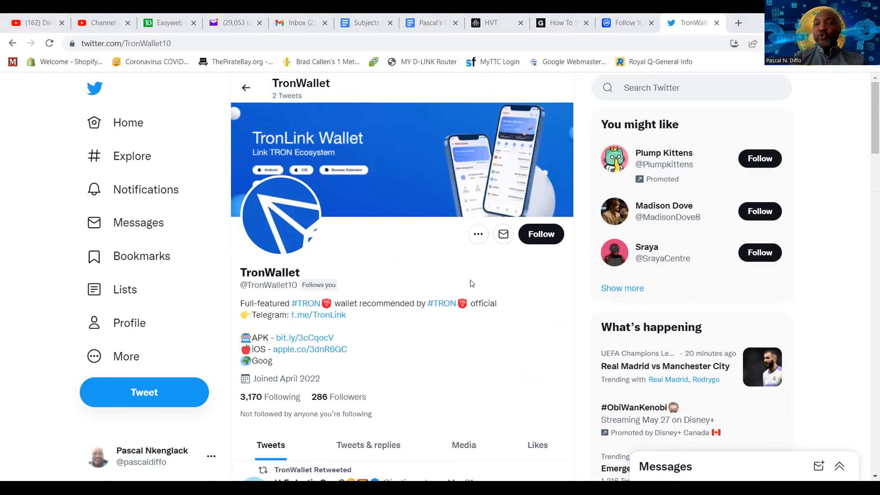
mouse_move(575, 206)
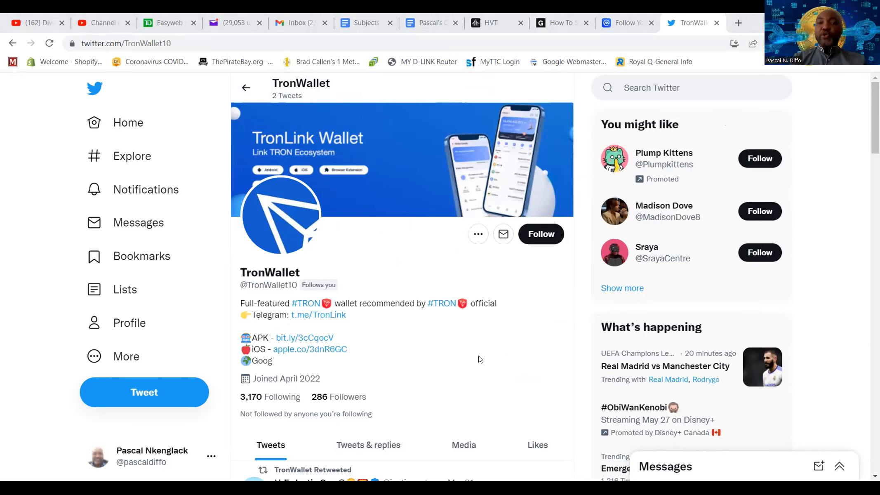
mouse_move(574, 224)
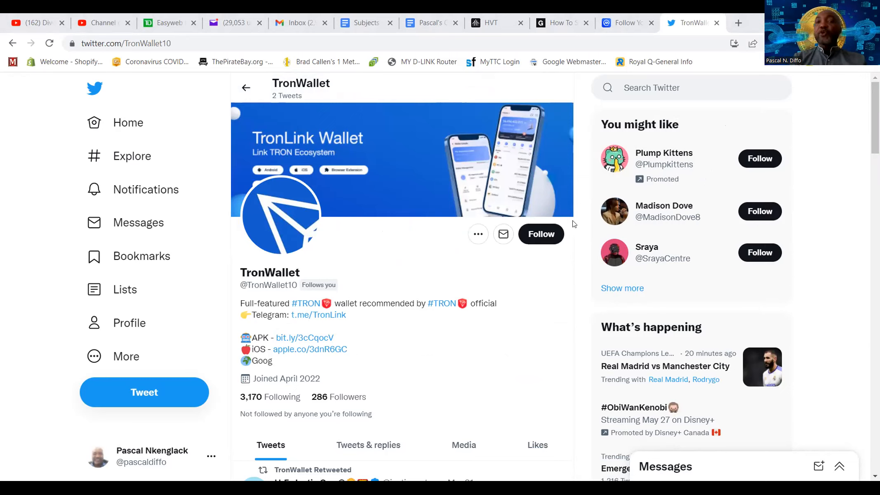
mouse_move(526, 284)
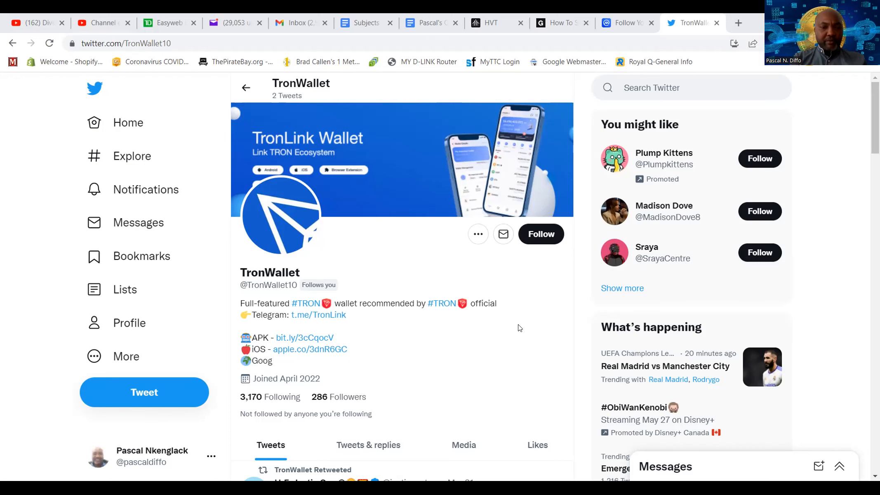
scroll(down, 3)
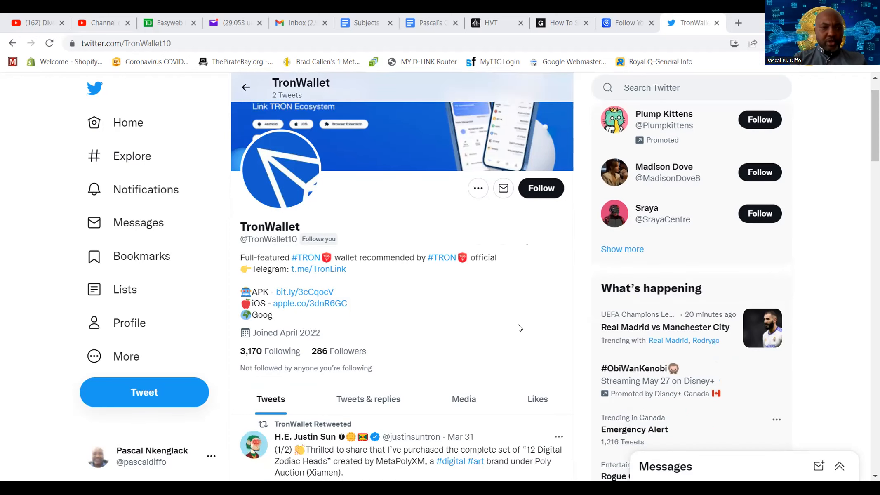
scroll(down, 3)
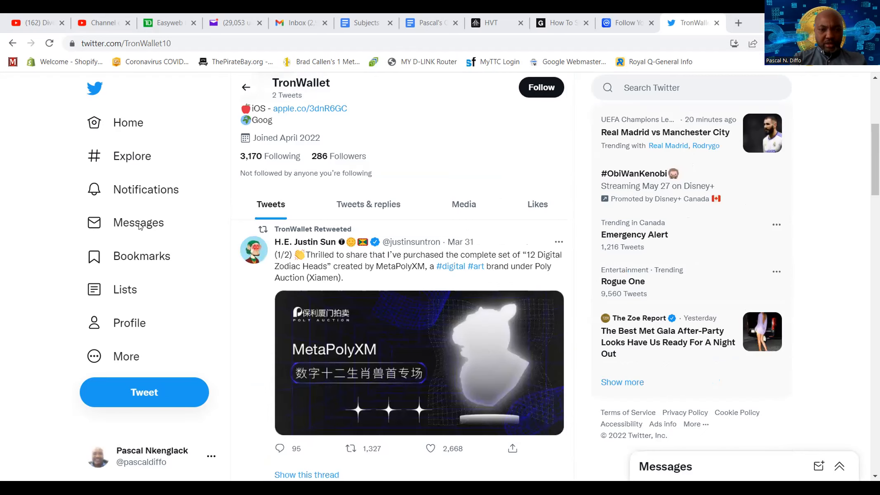
Go to Messages, dismiss the pinned conversations tip, and view the TronWallet airdrop message.
click(138, 222)
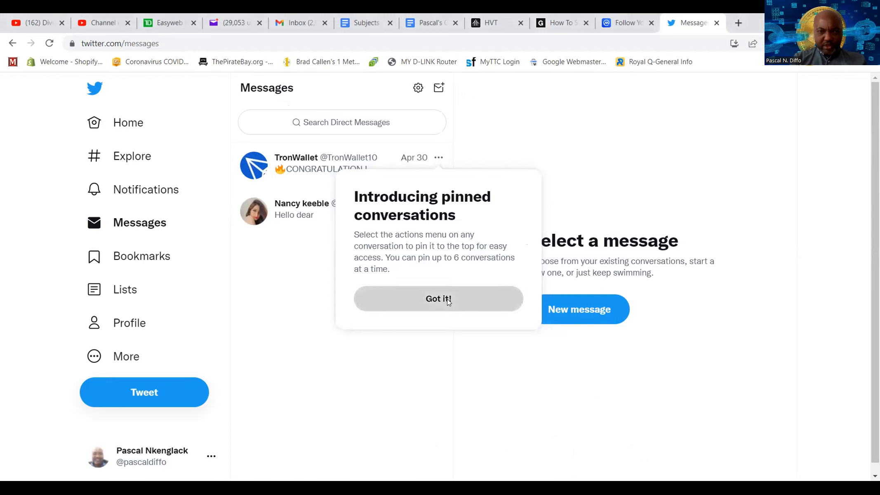
click(438, 298)
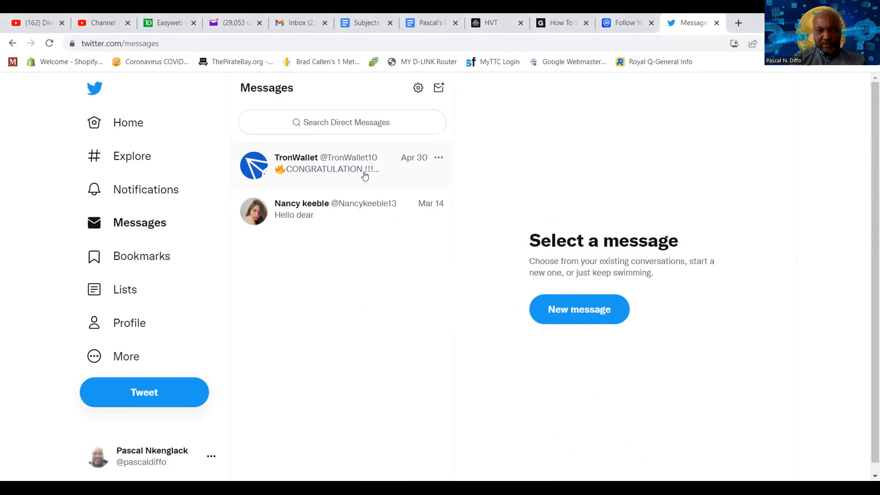
click(328, 163)
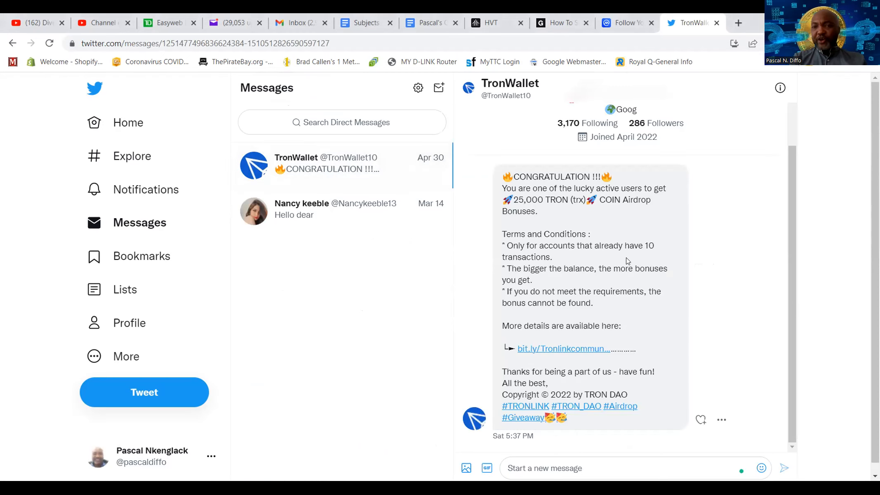
scroll(down, 3)
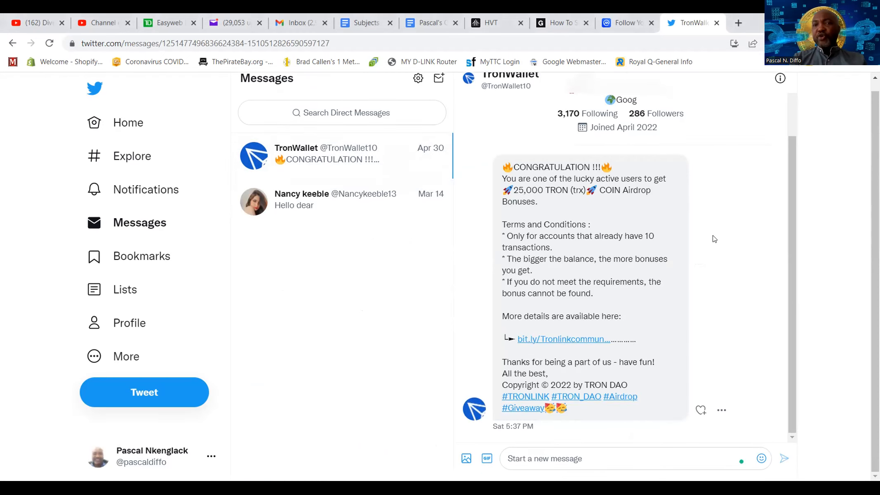
mouse_move(575, 187)
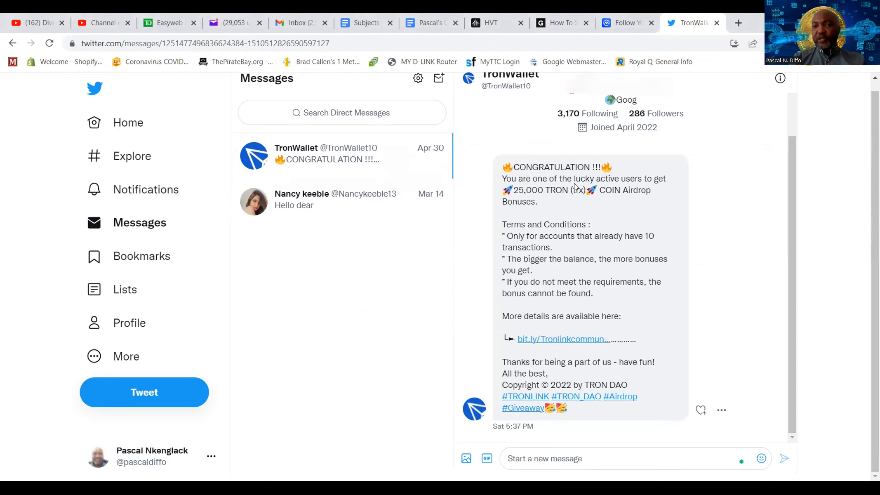
mouse_move(657, 188)
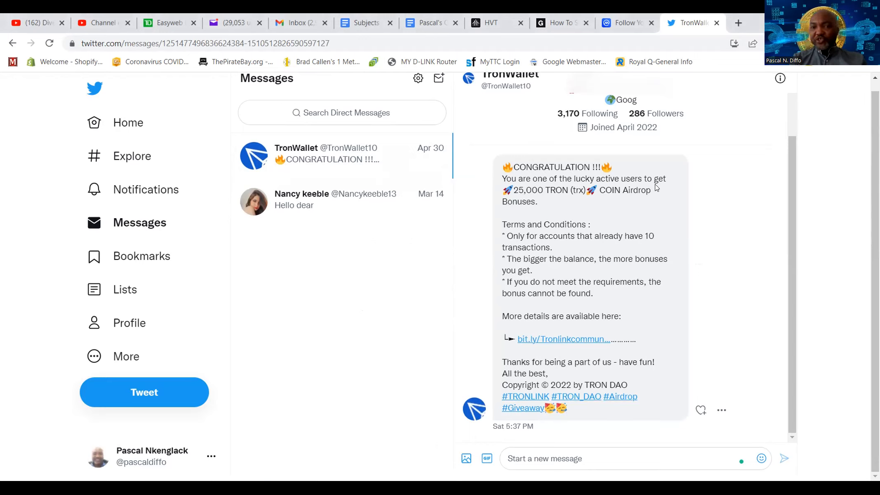
mouse_move(643, 203)
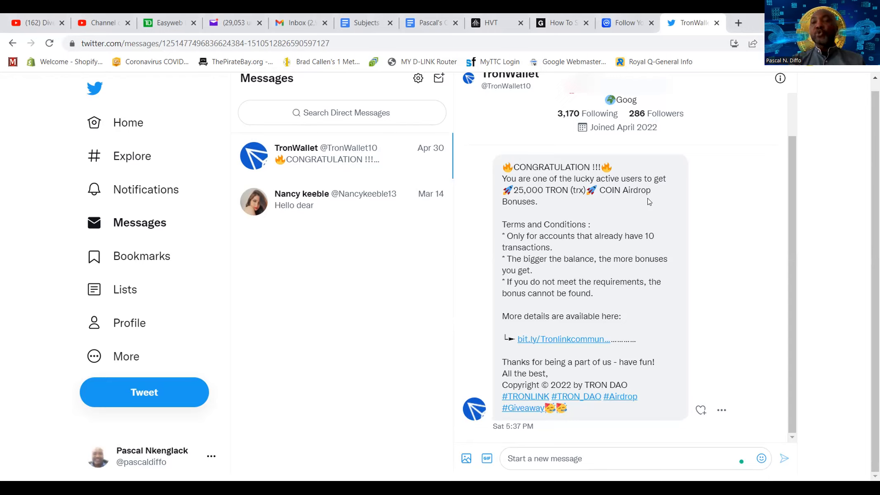
mouse_move(632, 208)
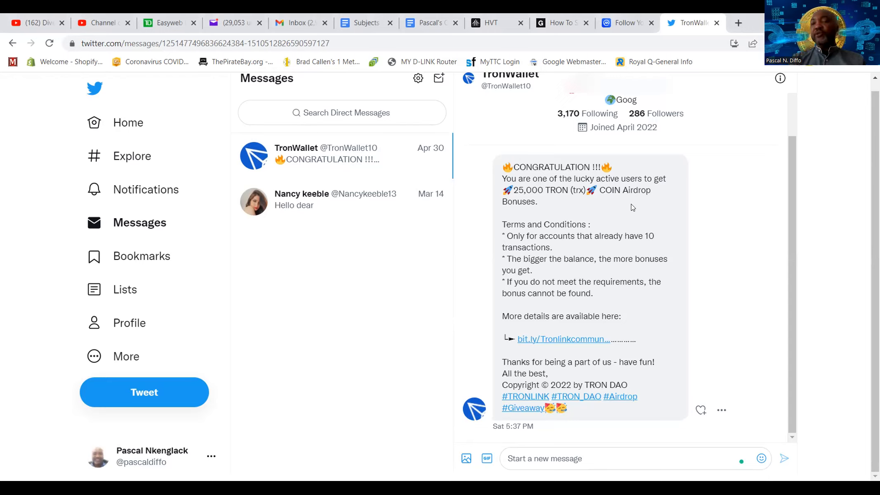
mouse_move(541, 195)
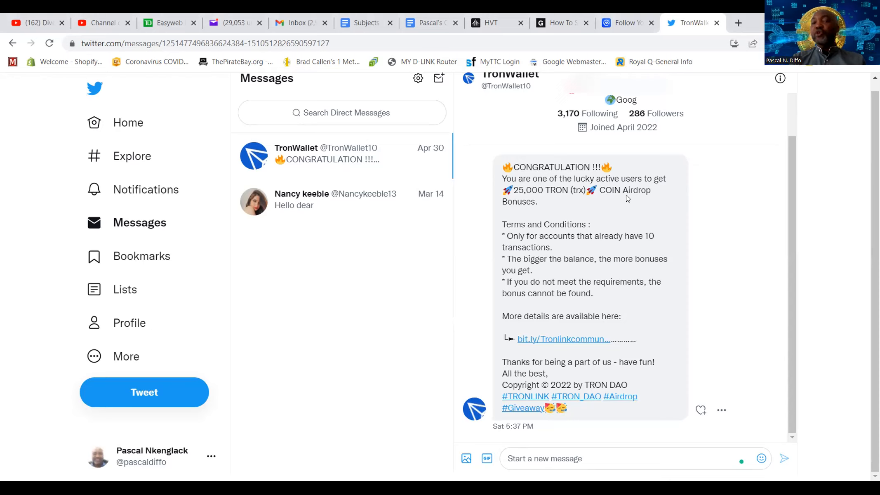
mouse_move(480, 347)
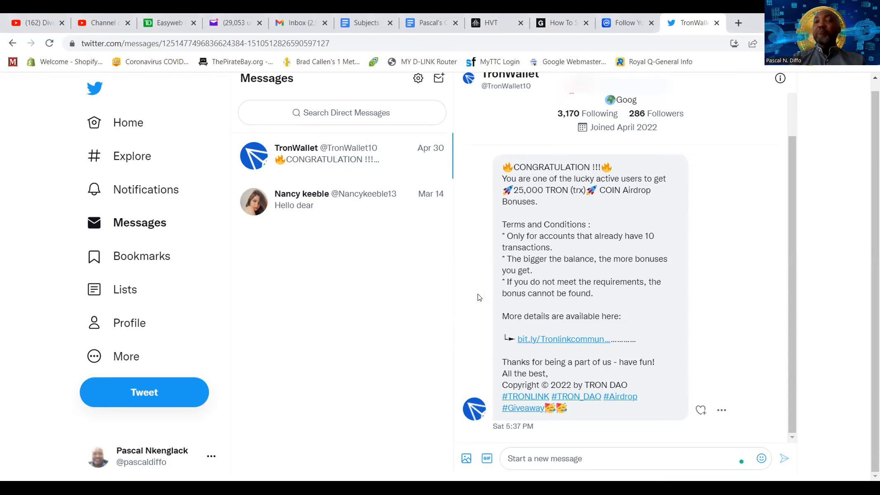
mouse_move(581, 248)
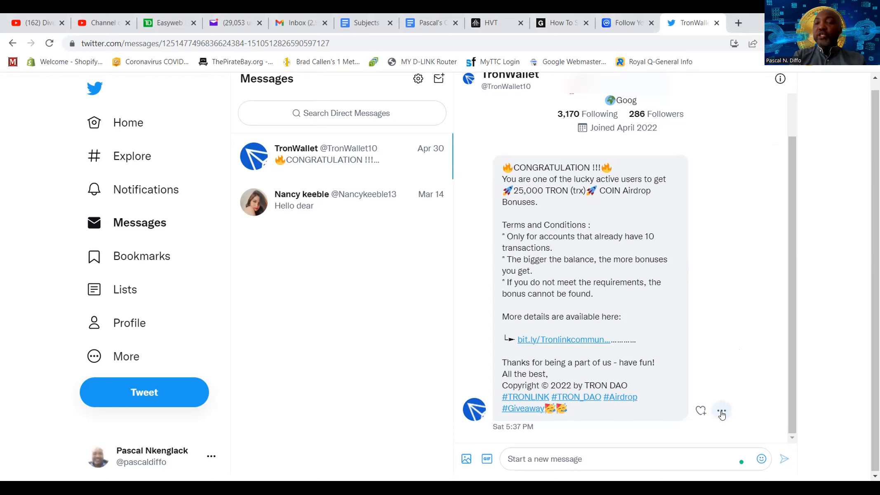
click(722, 411)
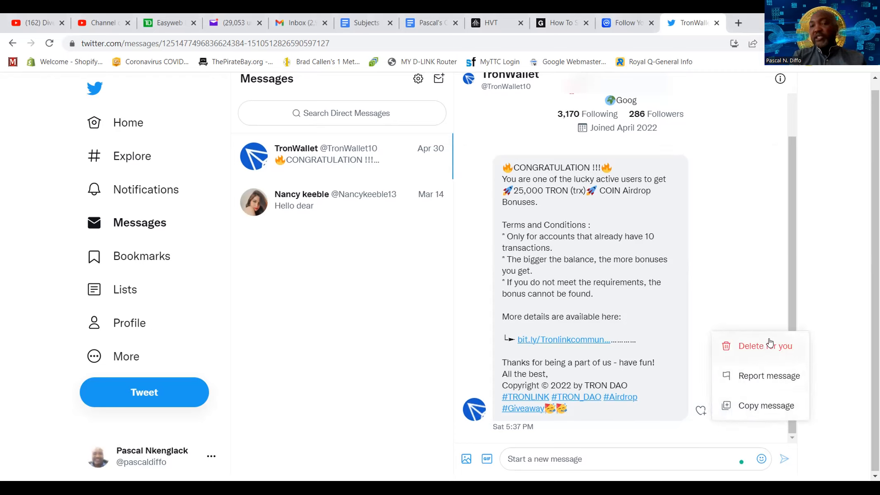
click(754, 292)
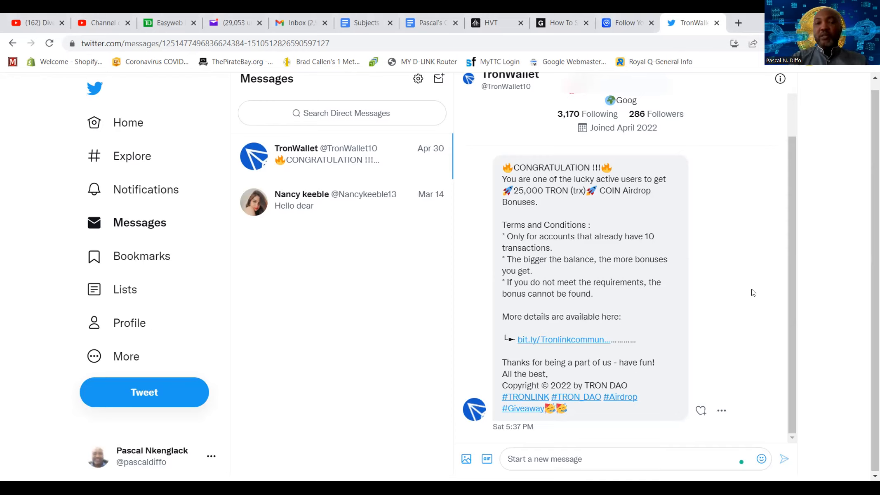
mouse_move(686, 282)
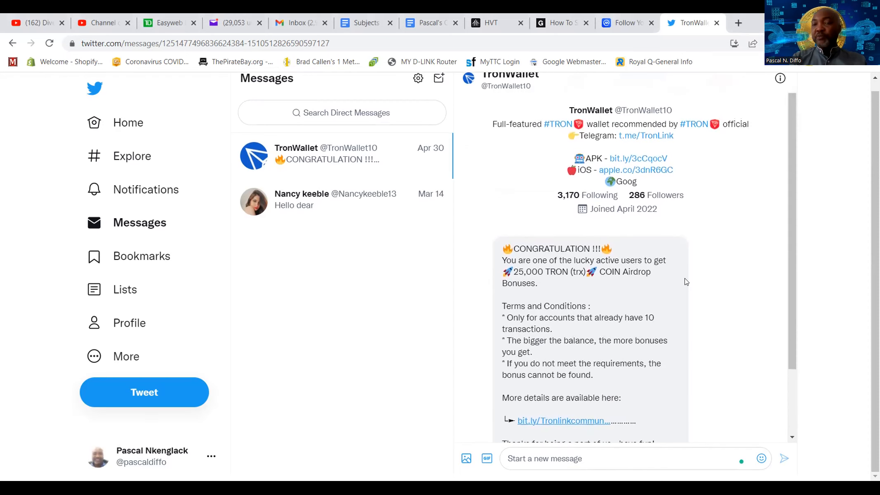
scroll(down, 3)
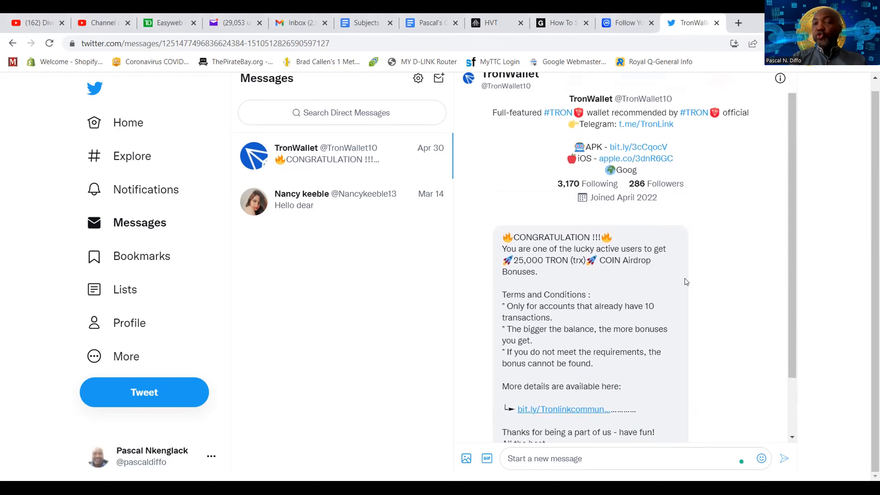
scroll(down, 3)
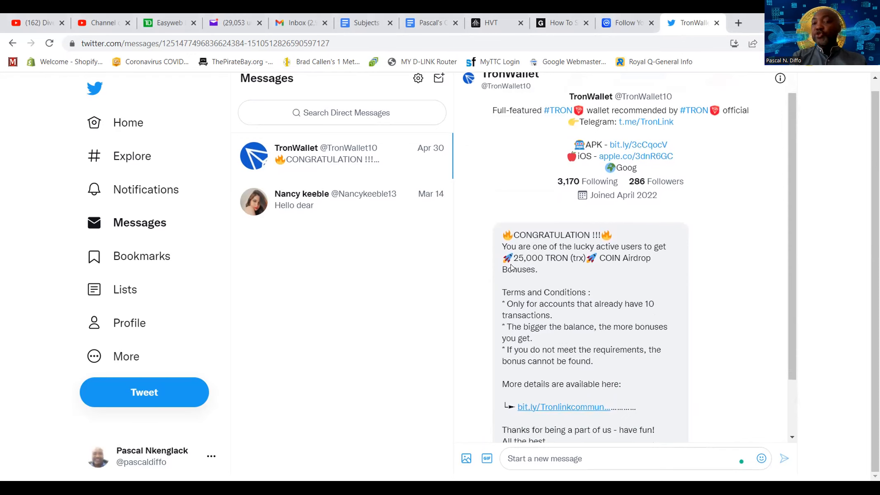
mouse_move(545, 266)
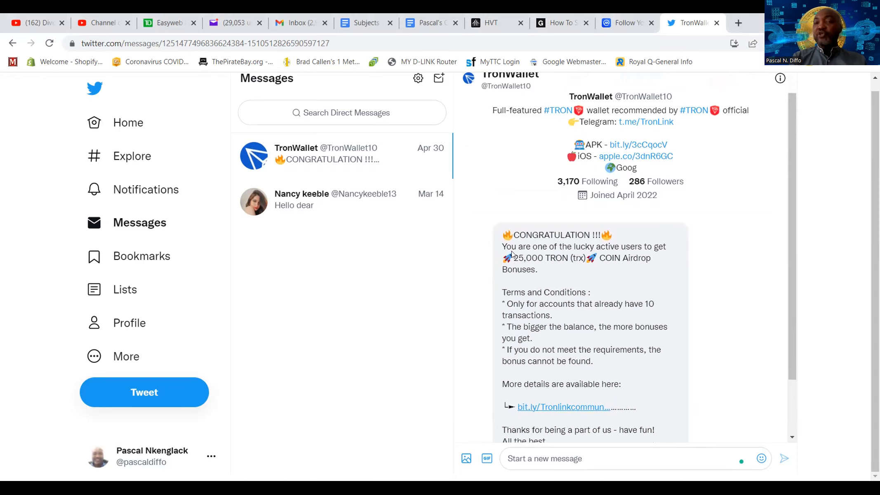
mouse_move(540, 266)
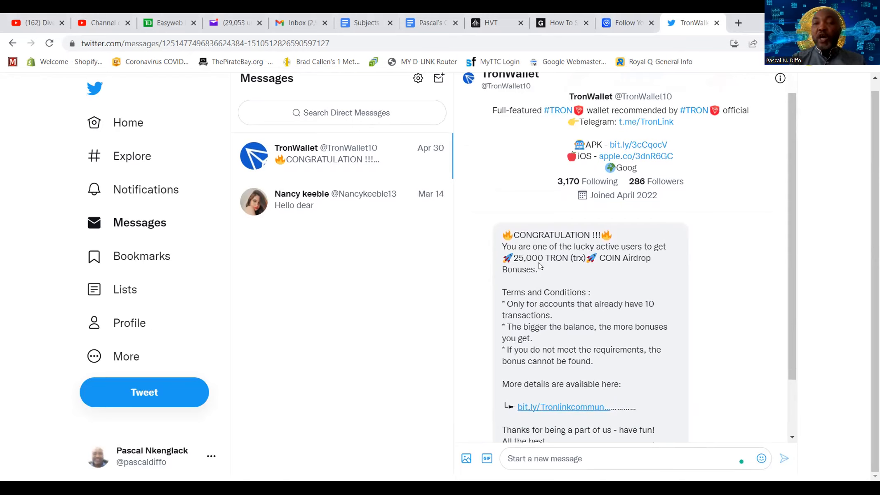
mouse_move(538, 268)
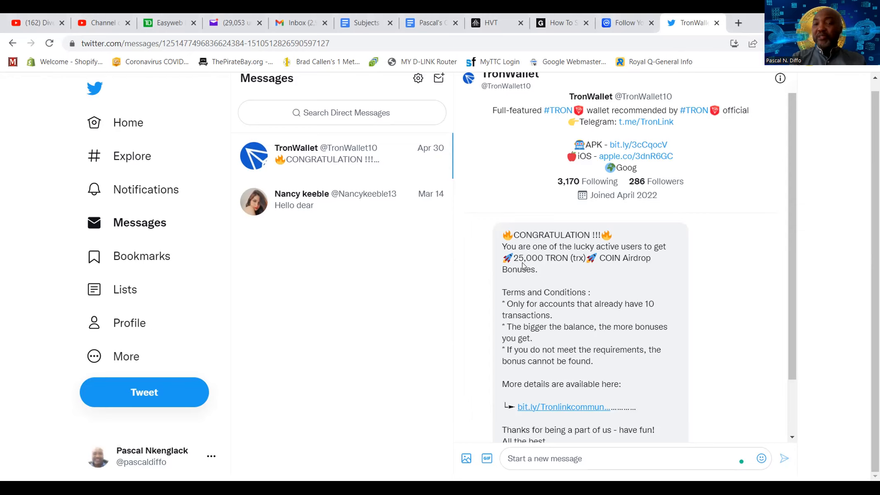
mouse_move(530, 262)
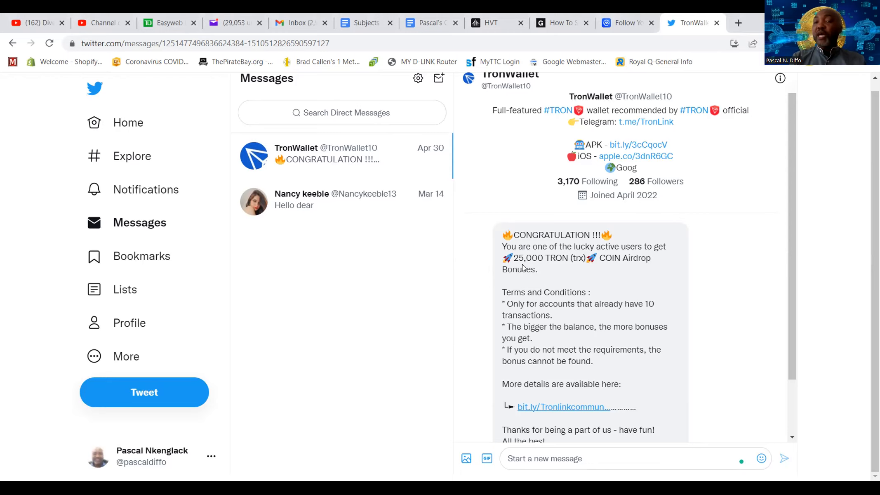
mouse_move(542, 273)
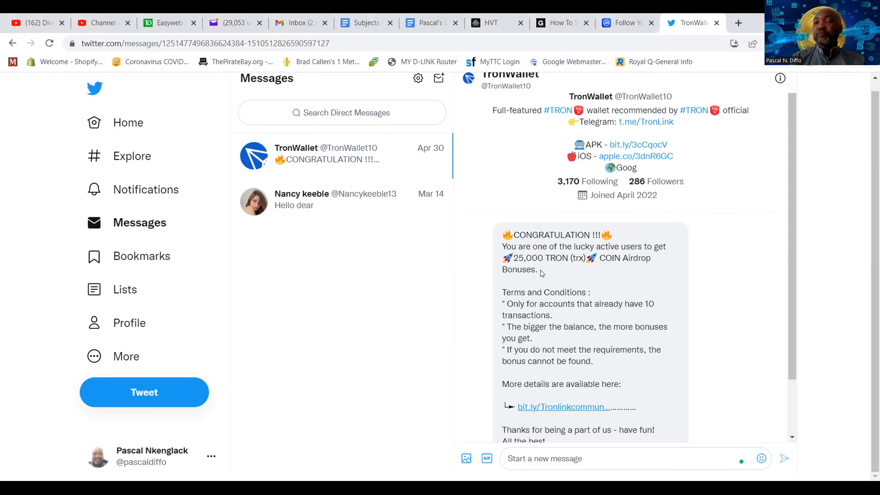
scroll(down, 3)
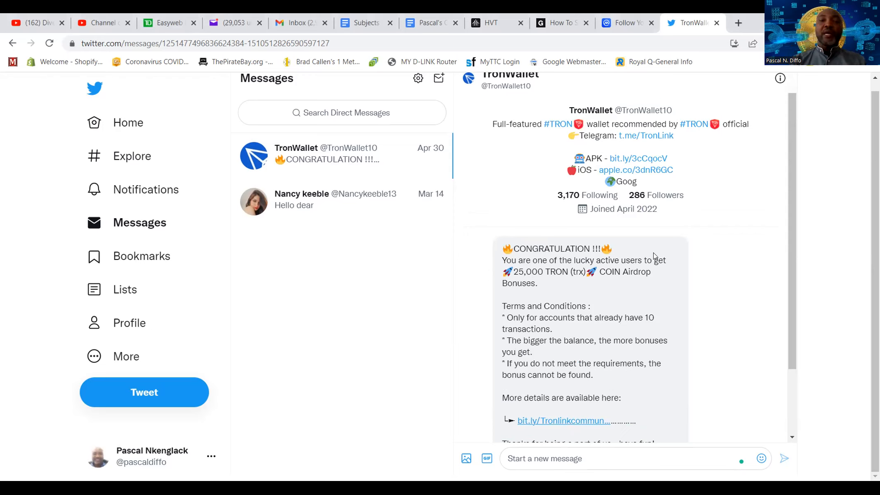
mouse_move(415, 273)
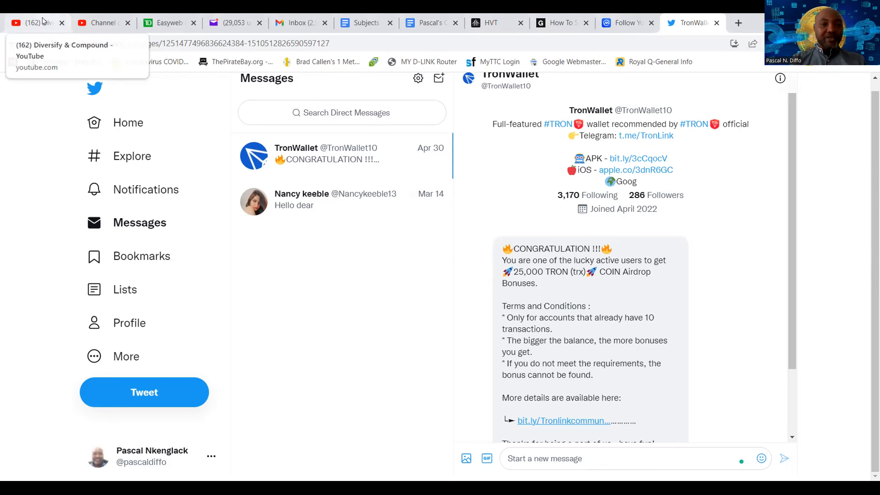
Switch through the channel and Studio tabs and load the youtube.com home feed.
click(100, 22)
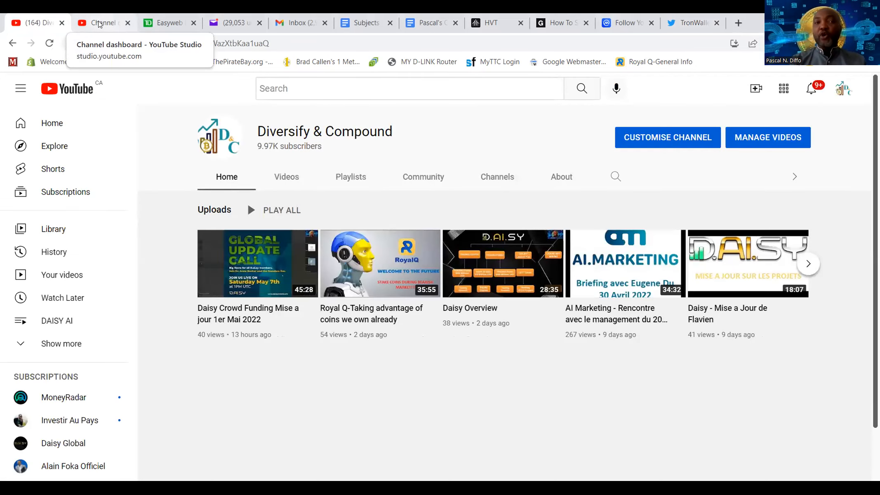
click(101, 22)
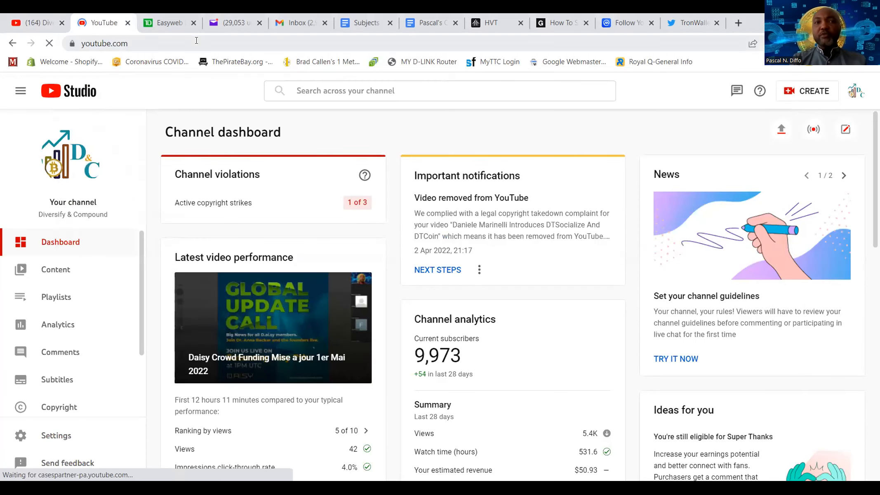
click(60, 91)
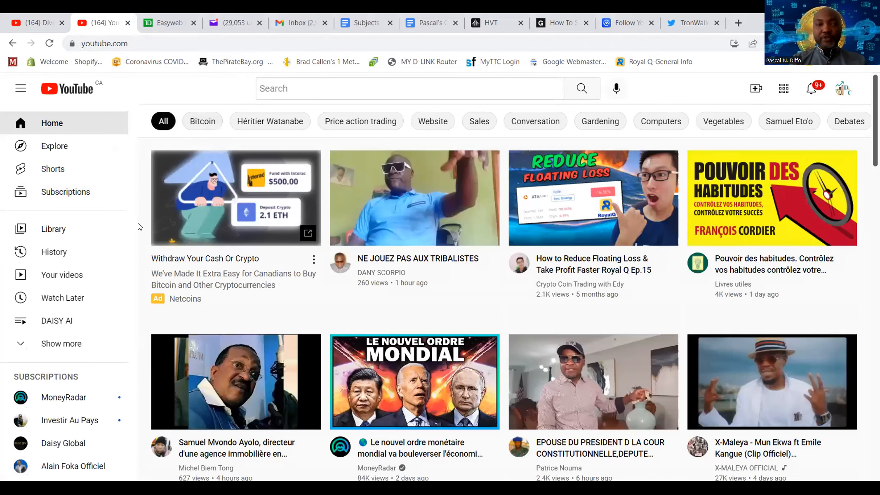
scroll(down, 3)
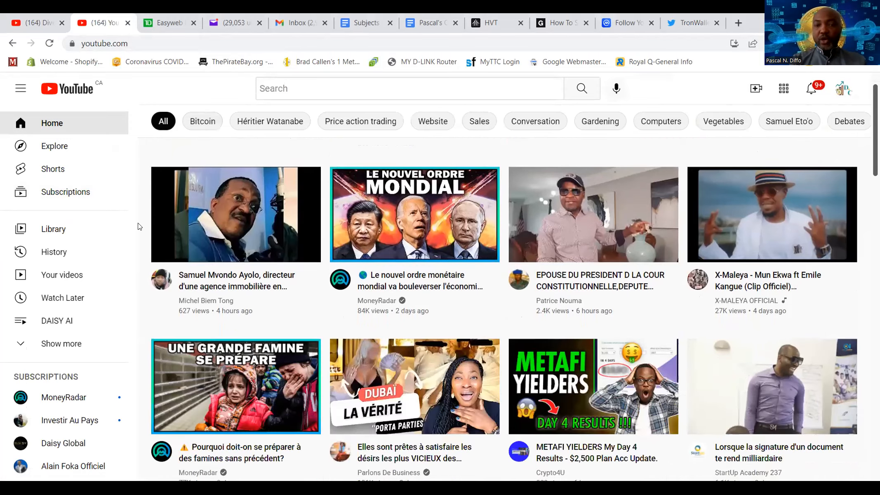
scroll(down, 3)
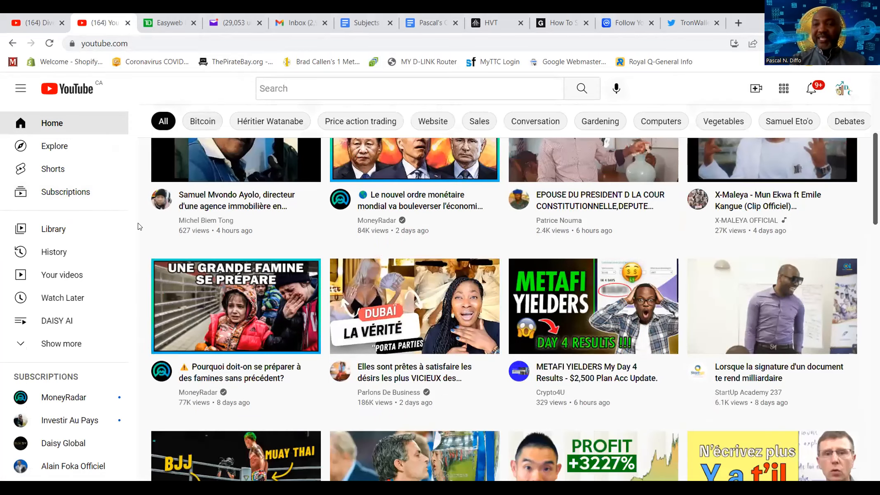
scroll(down, 3)
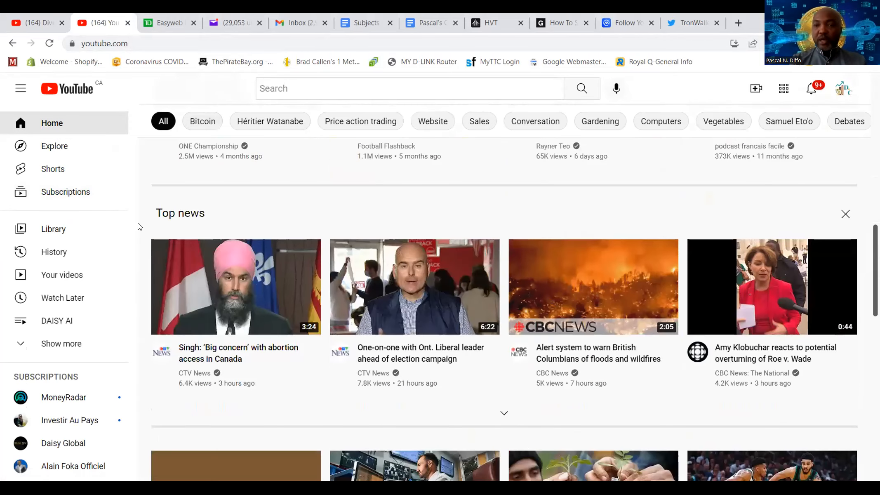
scroll(down, 3)
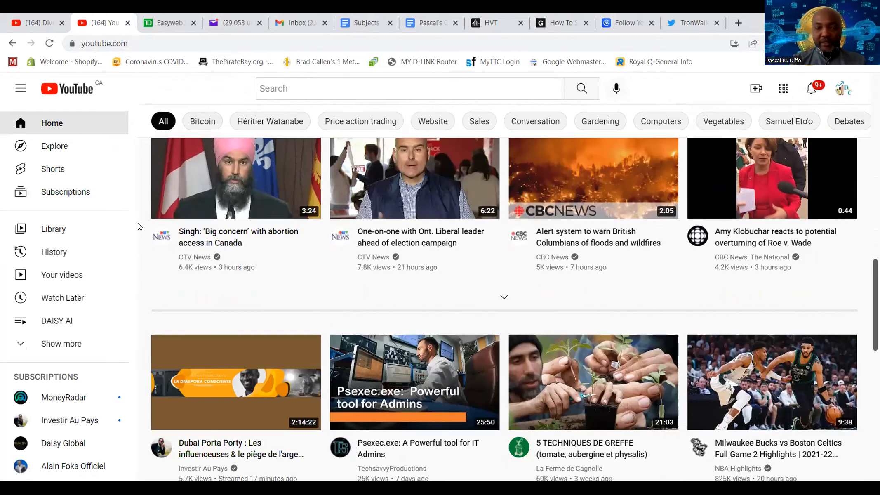
scroll(down, 3)
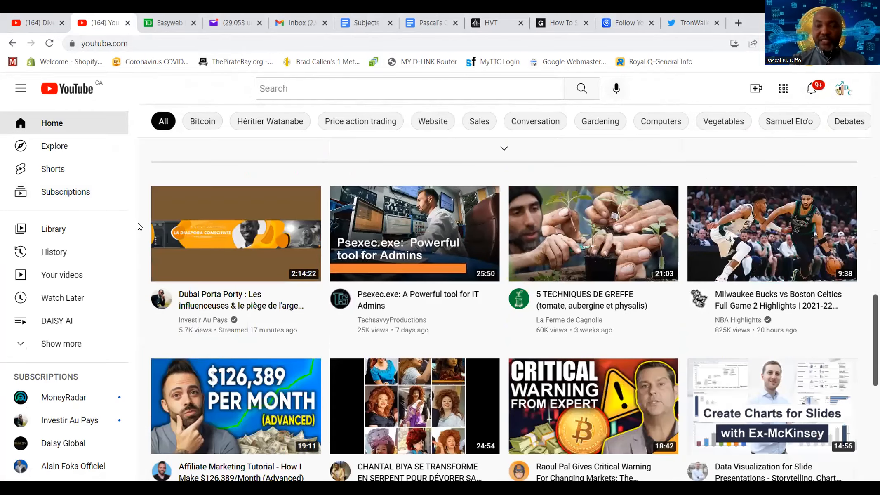
scroll(down, 3)
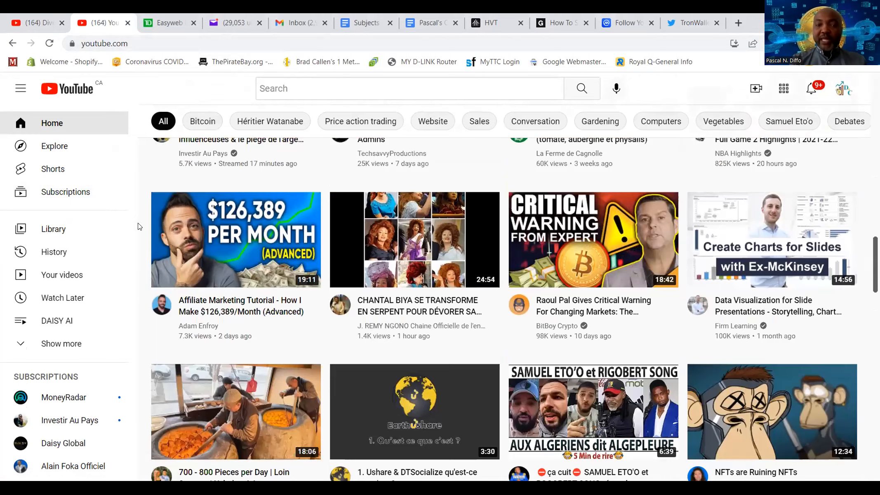
scroll(down, 3)
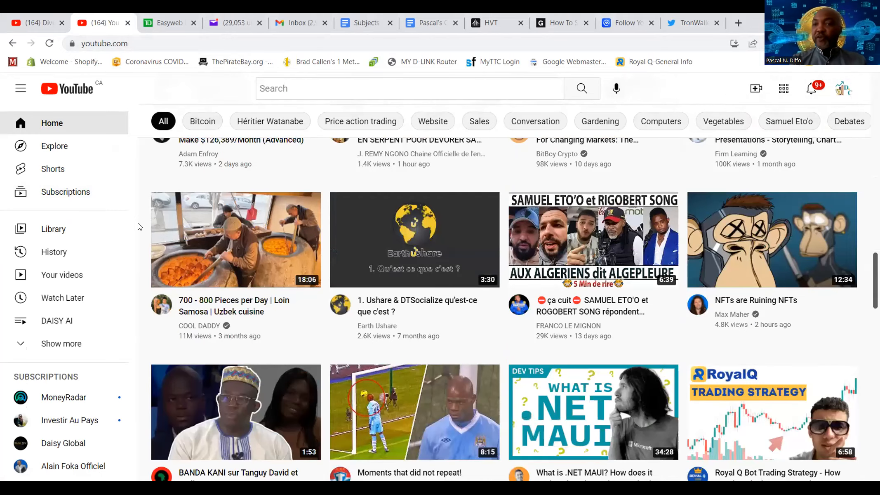
scroll(down, 3)
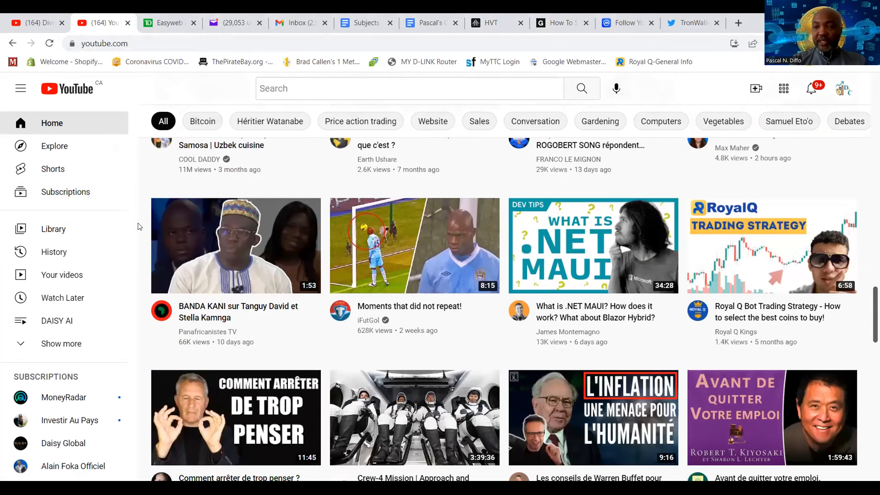
scroll(down, 3)
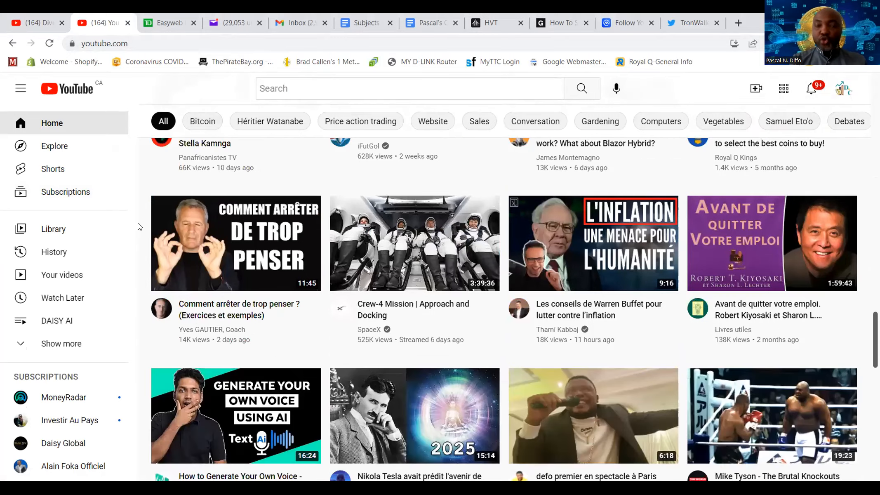
scroll(down, 3)
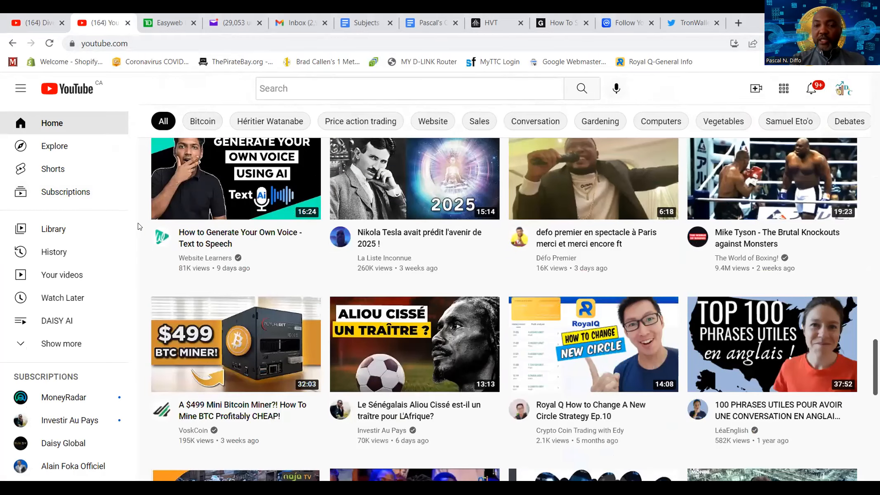
scroll(down, 3)
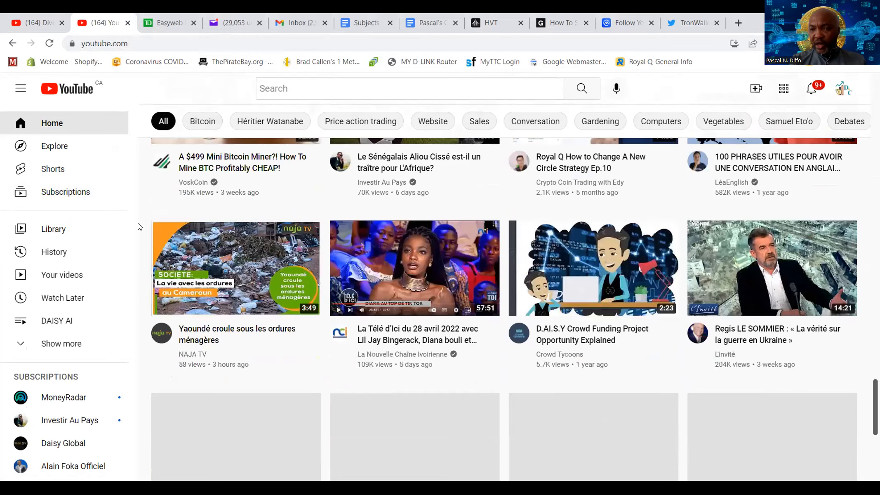
scroll(down, 3)
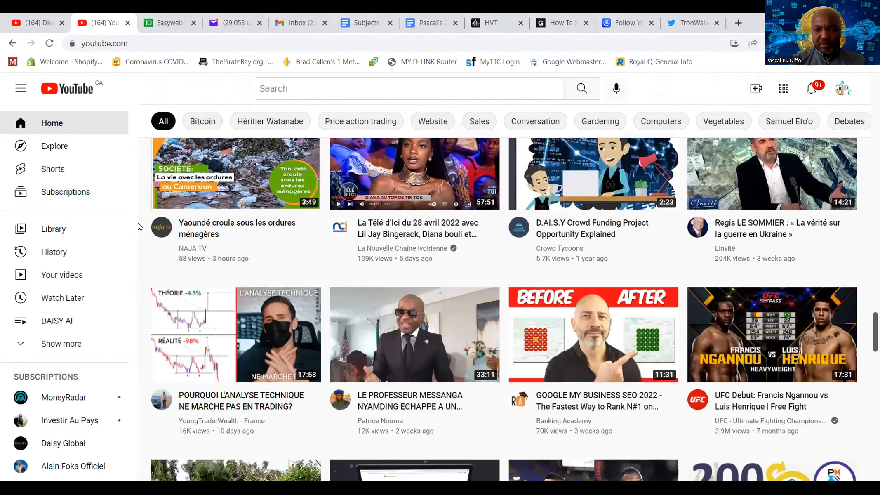
scroll(down, 3)
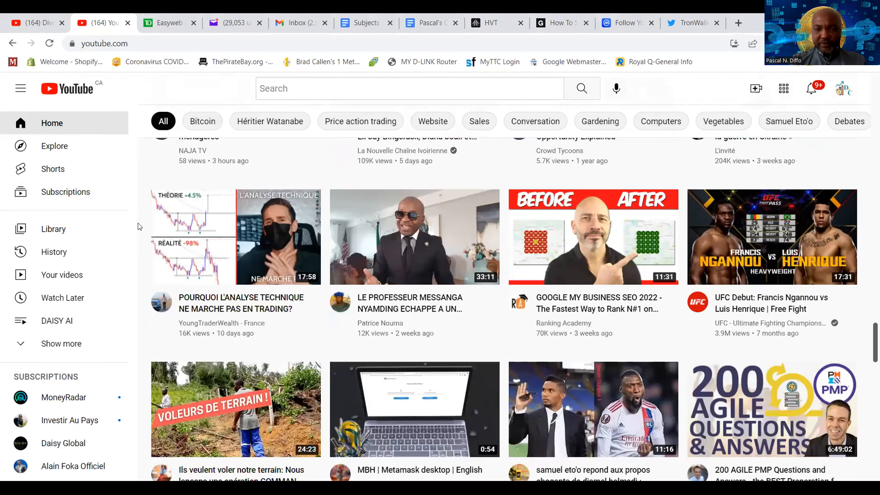
scroll(down, 3)
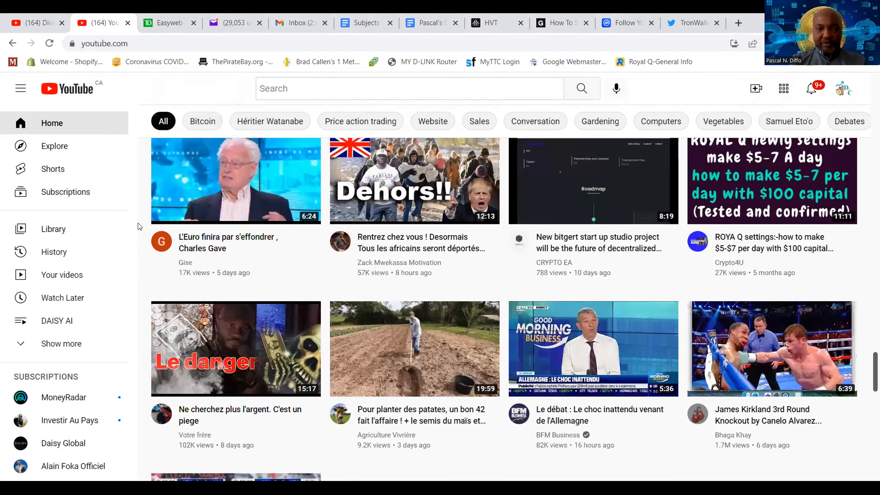
scroll(down, 3)
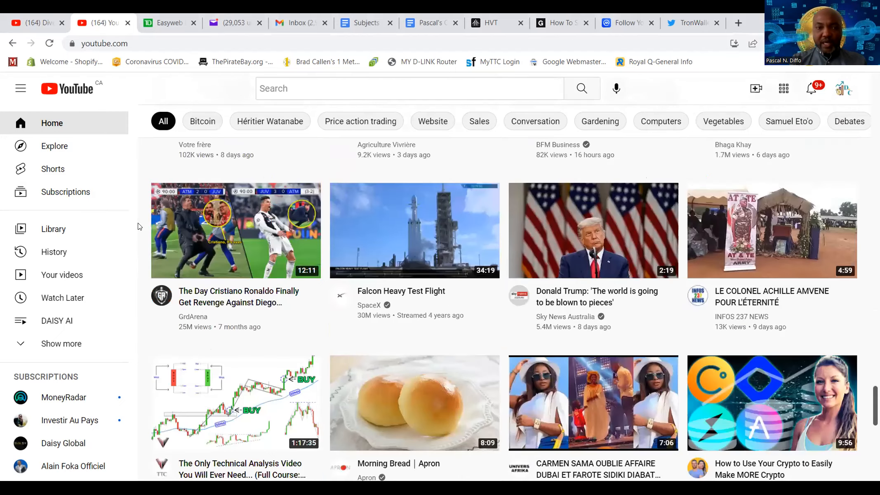
scroll(down, 3)
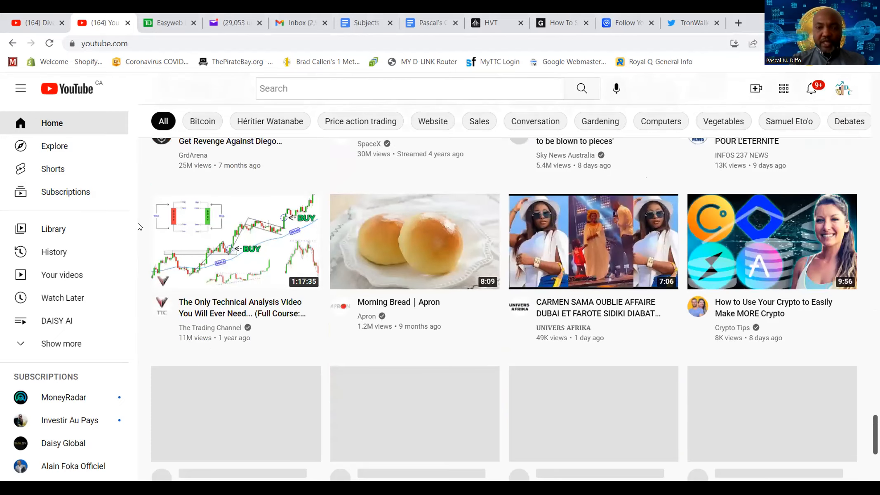
scroll(down, 3)
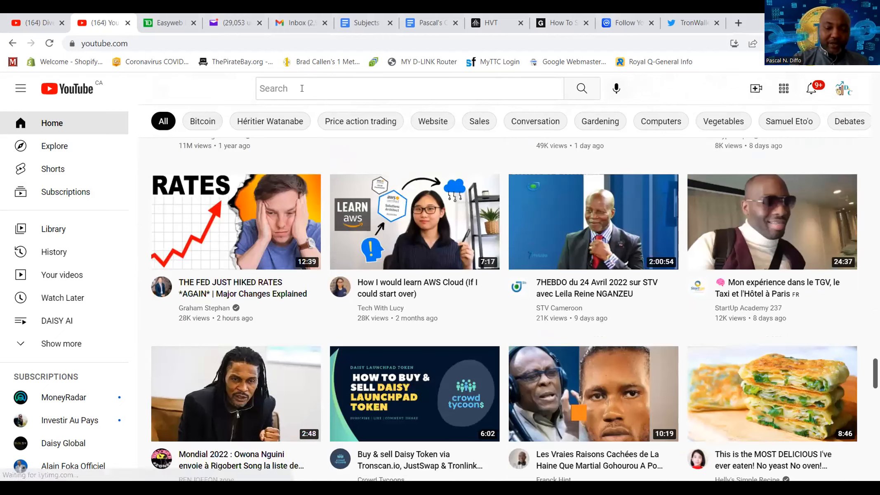
Search YouTube for 'elon musk live' and scroll through the LIVE NOW crypto stream results.
text(elon musk live)
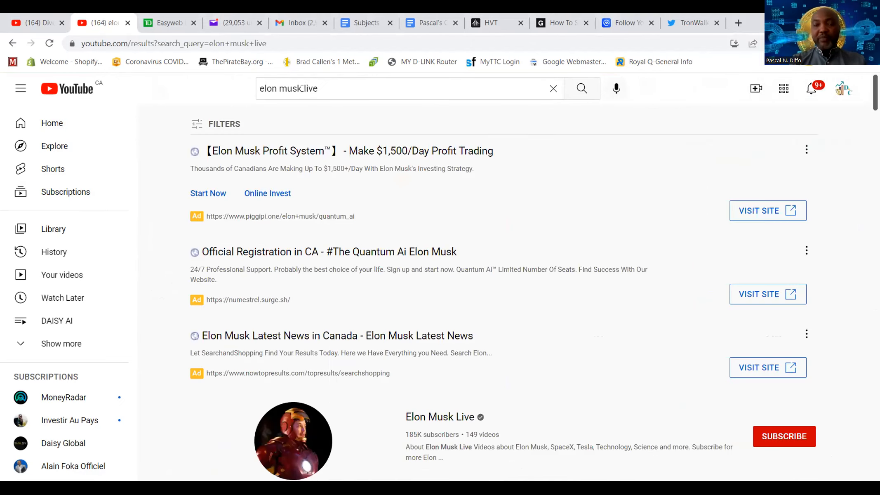
scroll(down, 3)
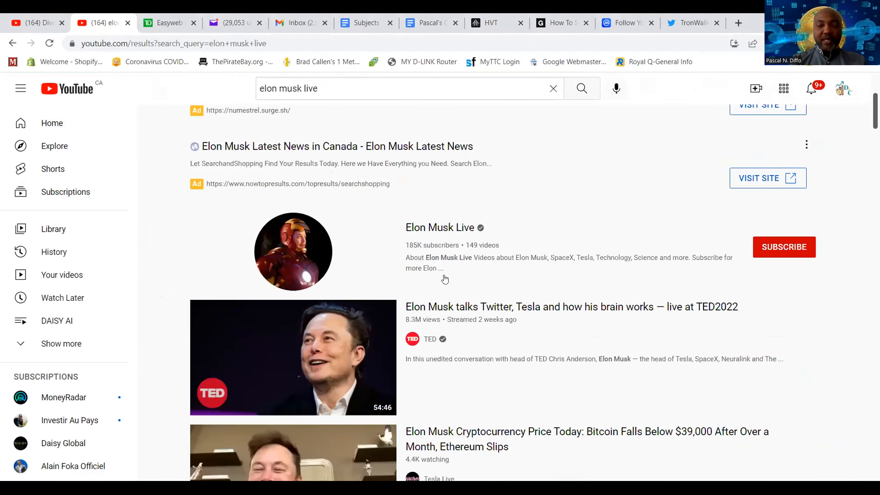
scroll(down, 3)
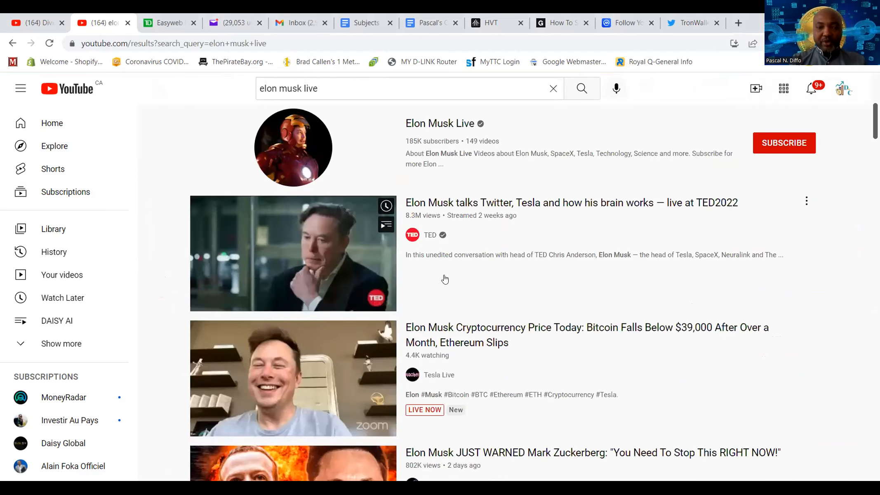
scroll(down, 3)
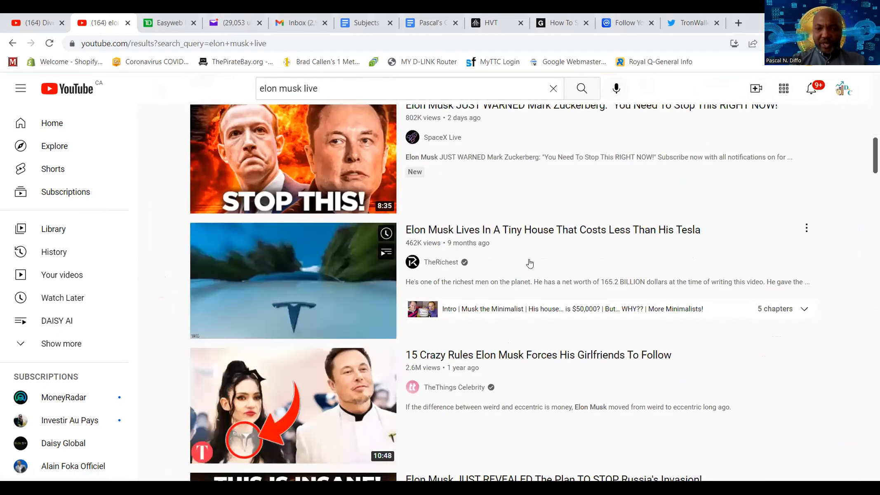
scroll(down, 3)
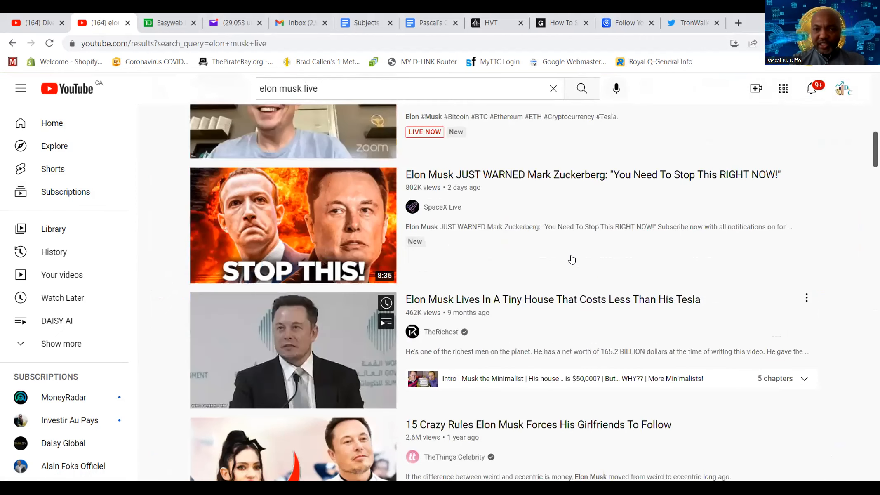
scroll(down, 3)
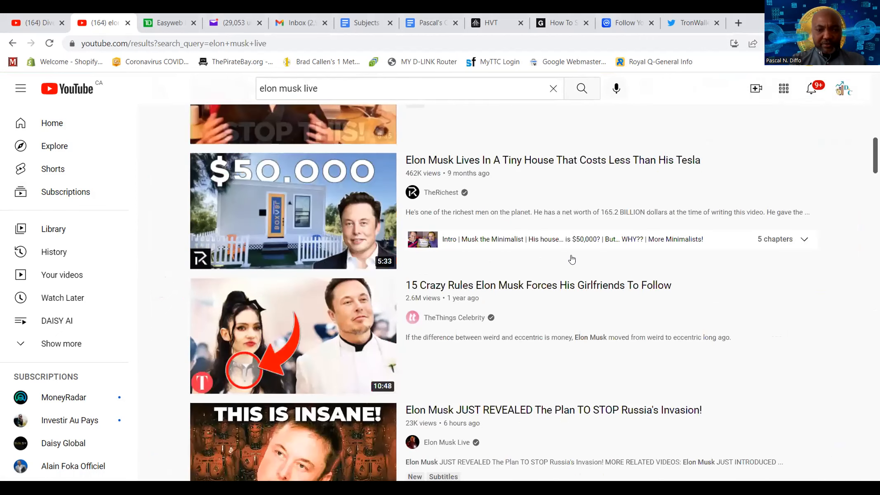
scroll(down, 3)
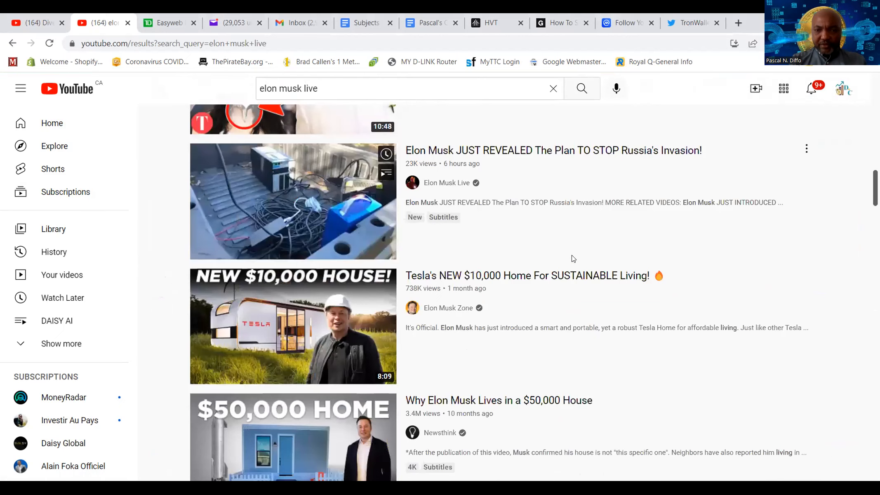
scroll(down, 3)
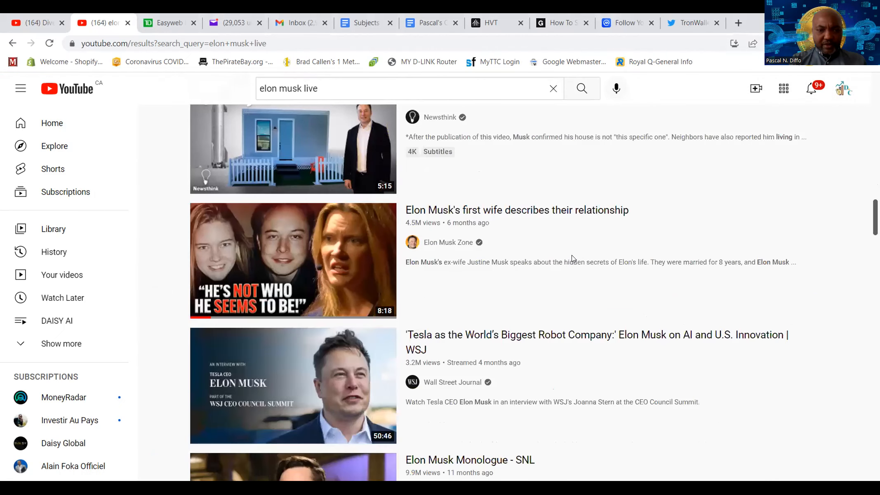
scroll(down, 3)
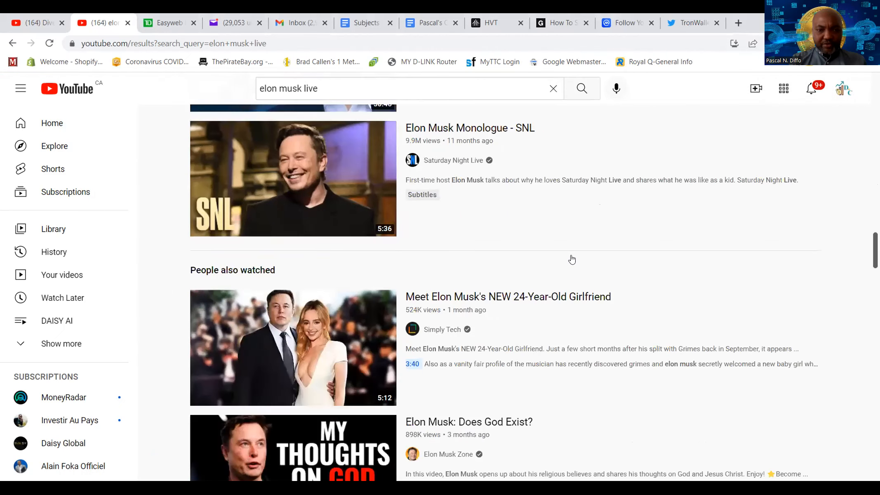
scroll(down, 3)
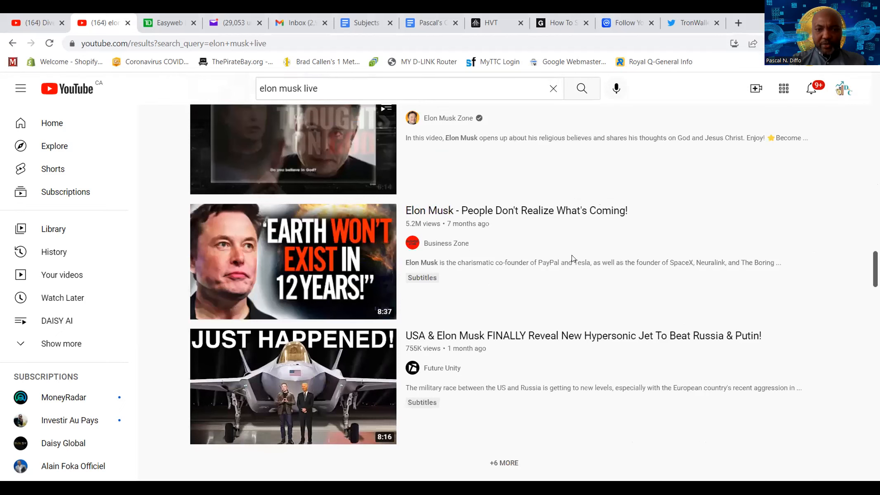
scroll(down, 3)
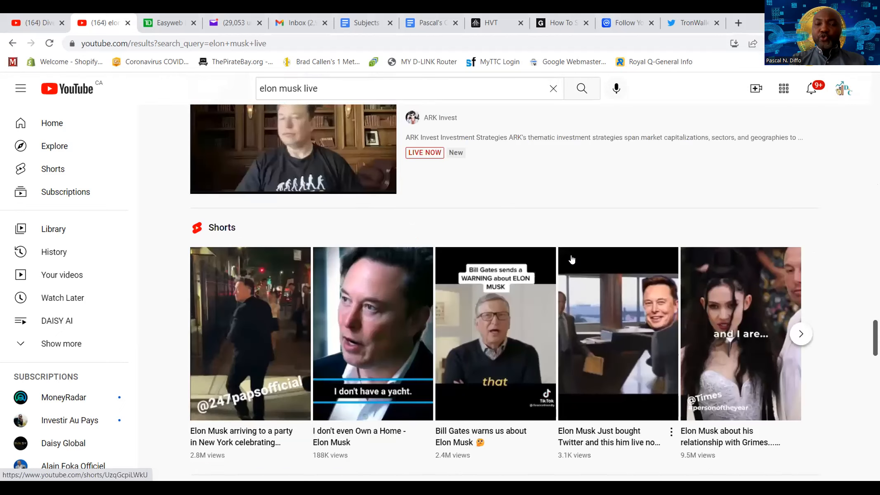
scroll(down, 3)
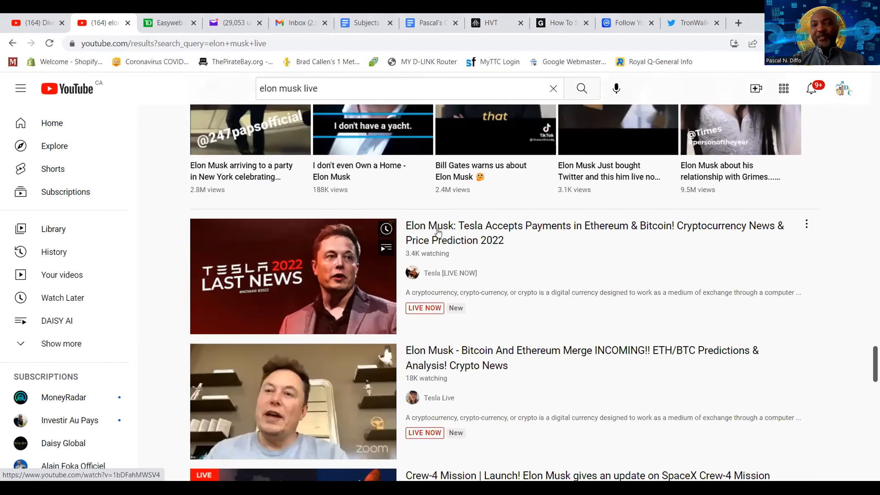
mouse_move(625, 239)
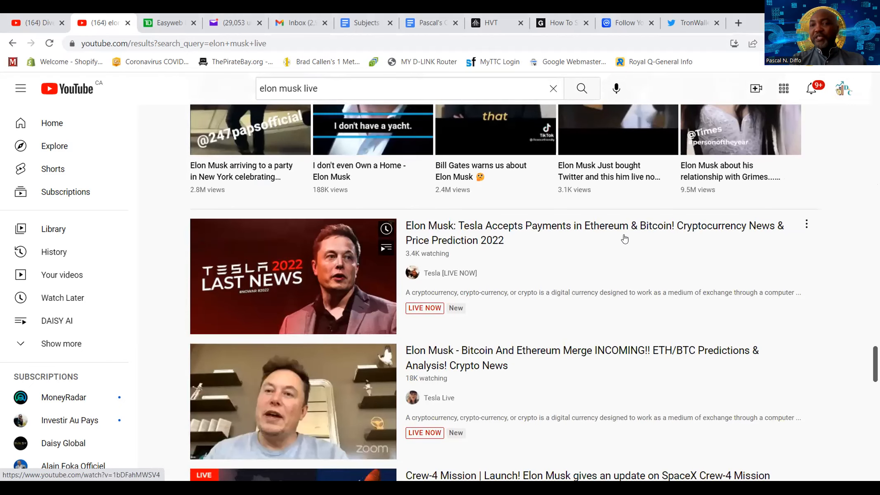
mouse_move(461, 310)
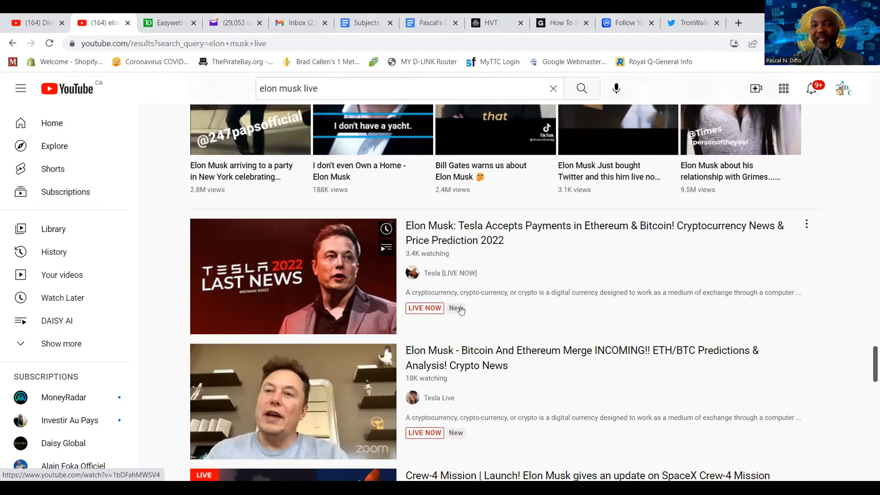
mouse_move(547, 318)
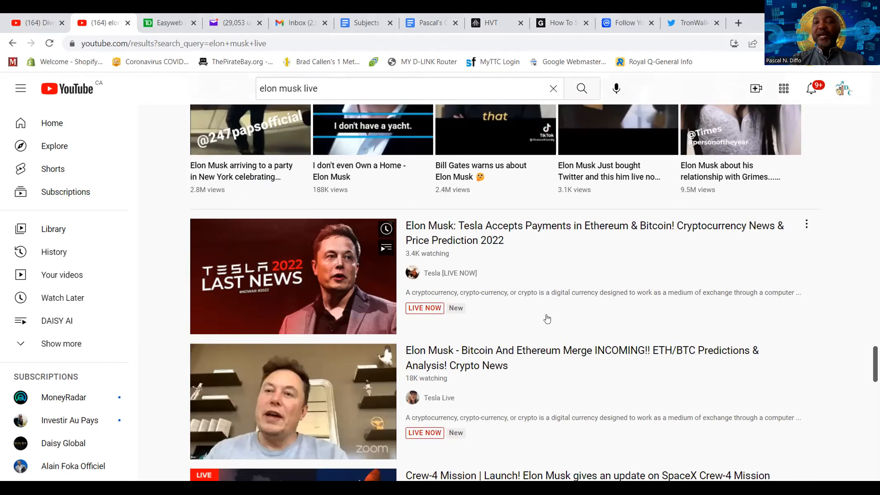
Browse the results and start the 'Elon Musk: Tesla Accepts Payments in Ethereum & Bitcoin!' livestream.
scroll(down, 3)
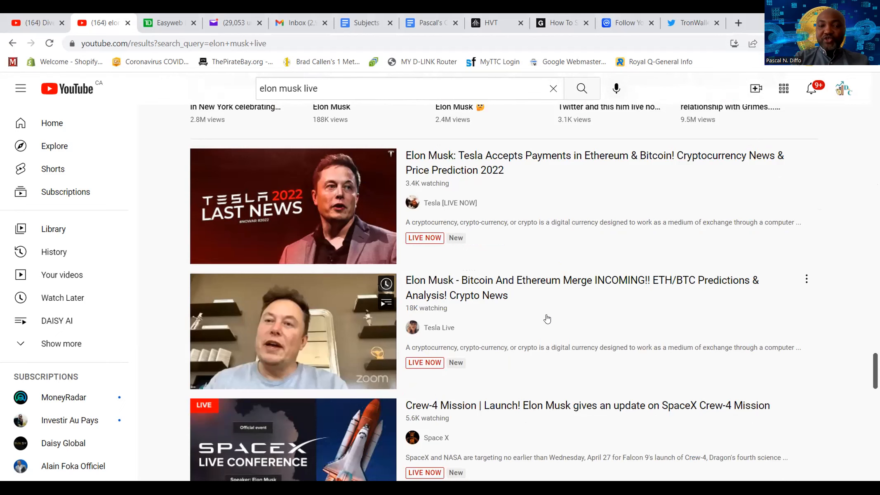
scroll(down, 3)
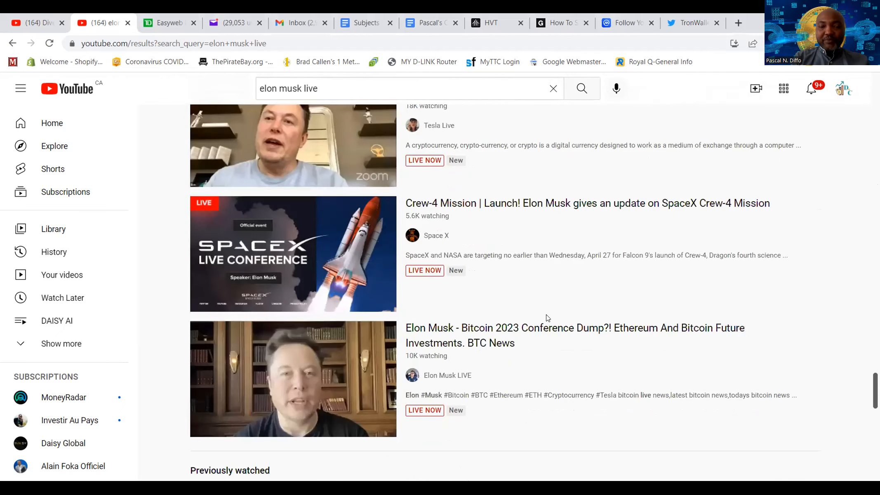
scroll(down, 3)
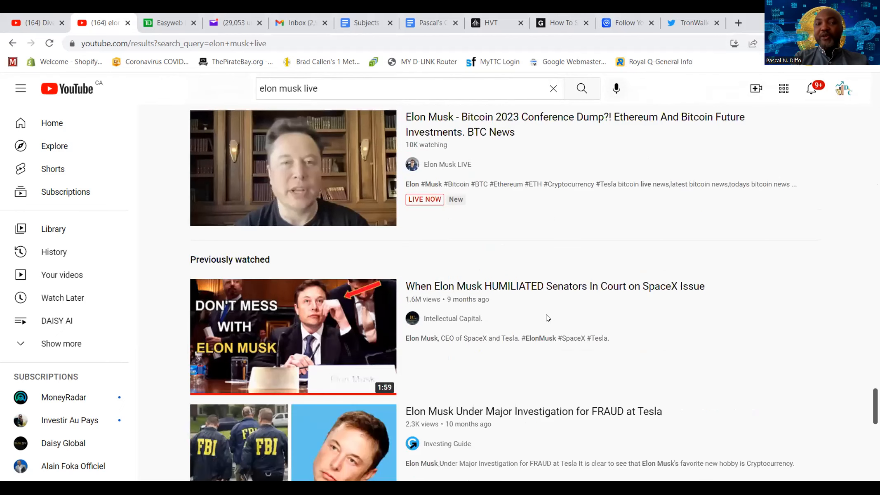
scroll(down, 3)
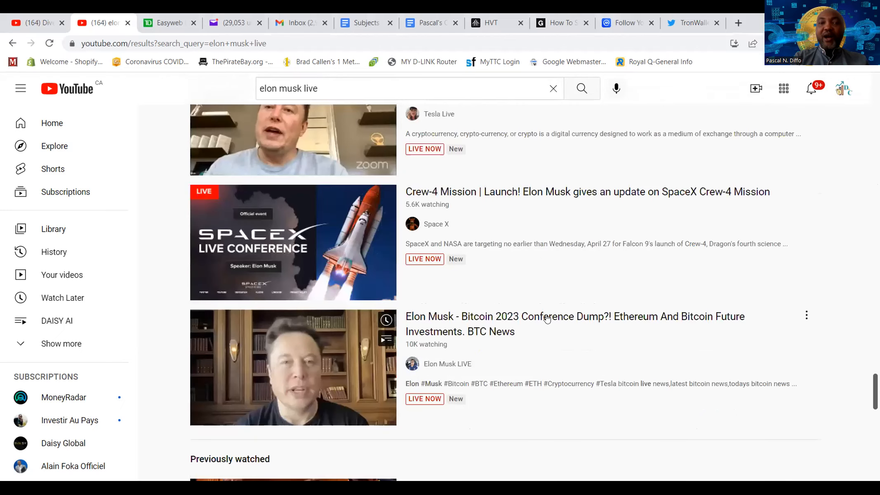
scroll(up, 3)
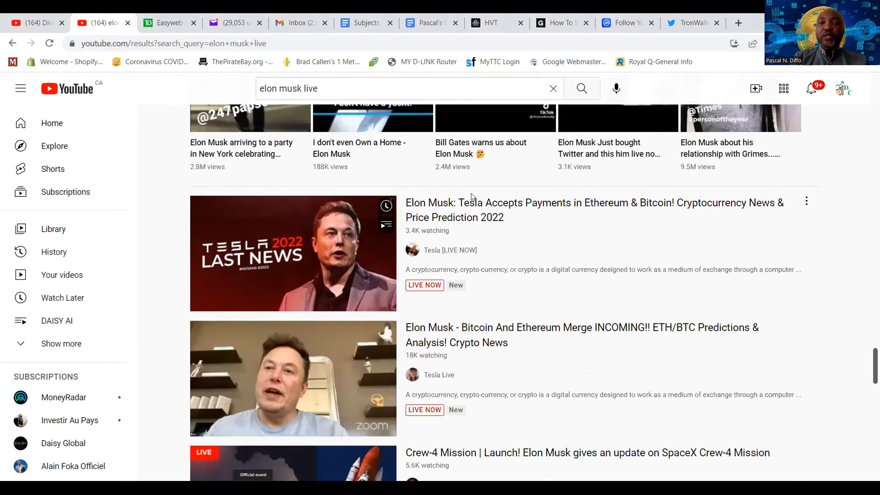
click(594, 203)
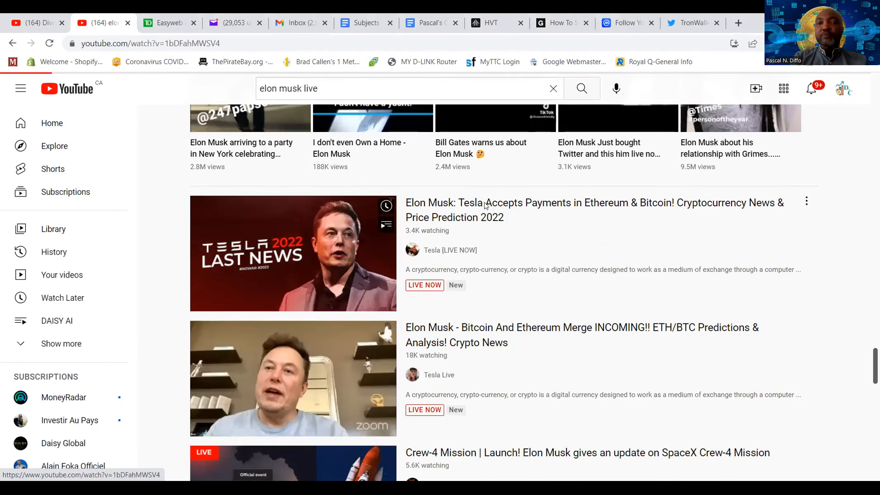
Watch the fake Tesla stream promoting teslacash22.org, view its description, and go back to the results.
click(293, 254)
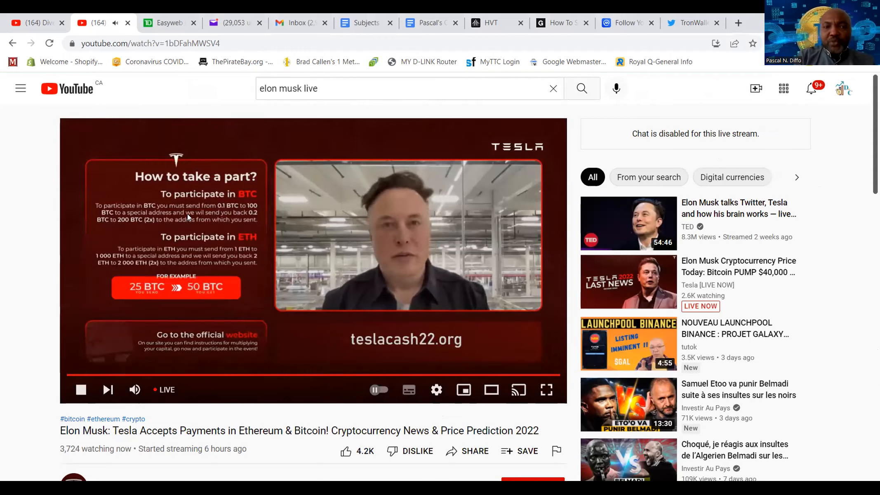
mouse_move(118, 225)
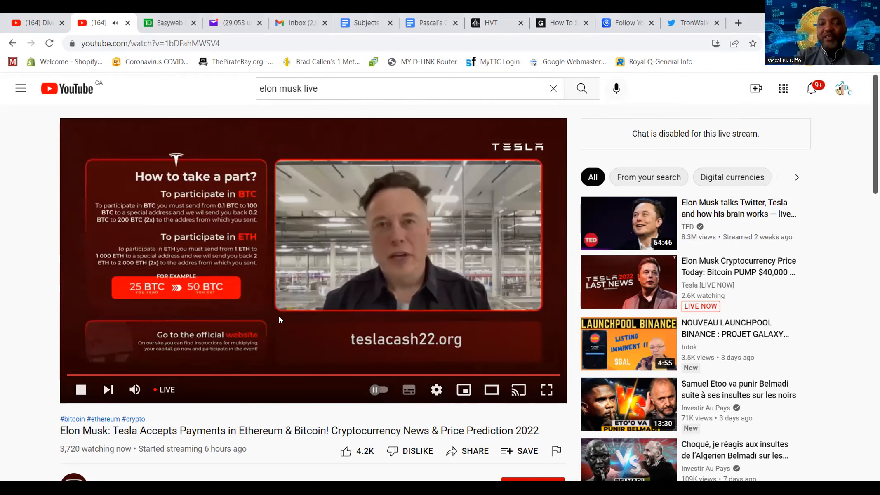
scroll(down, 3)
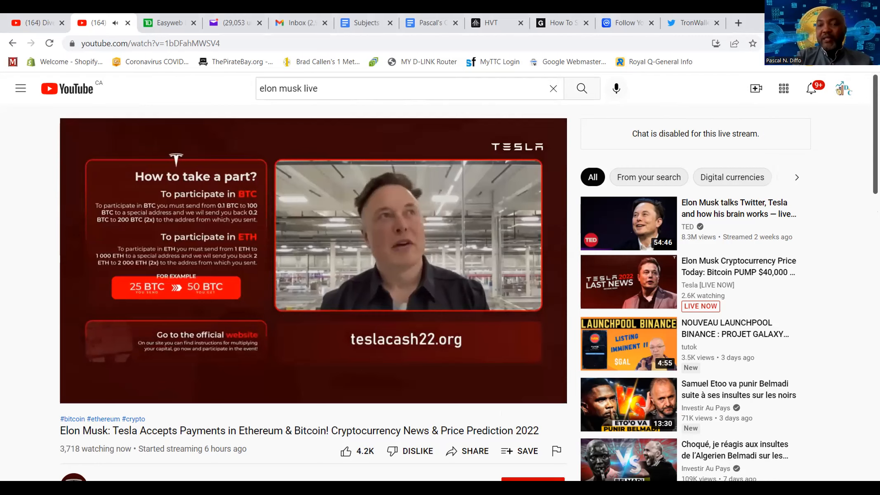
scroll(down, 3)
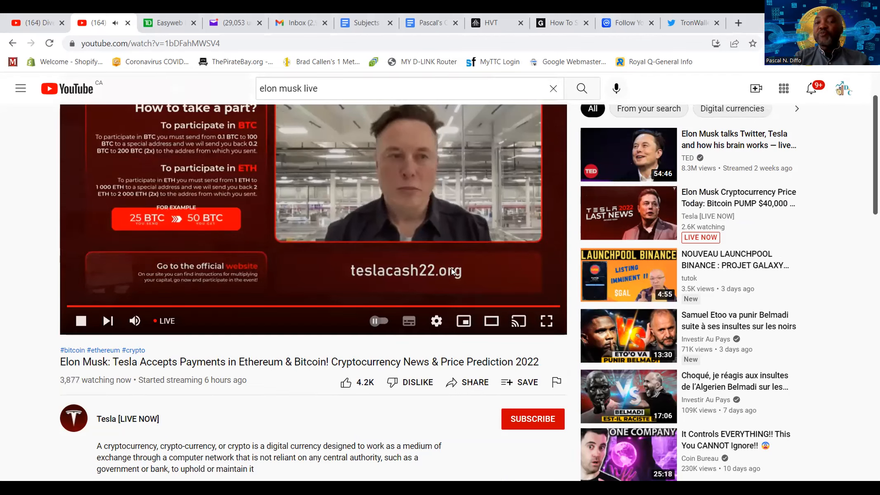
mouse_move(392, 294)
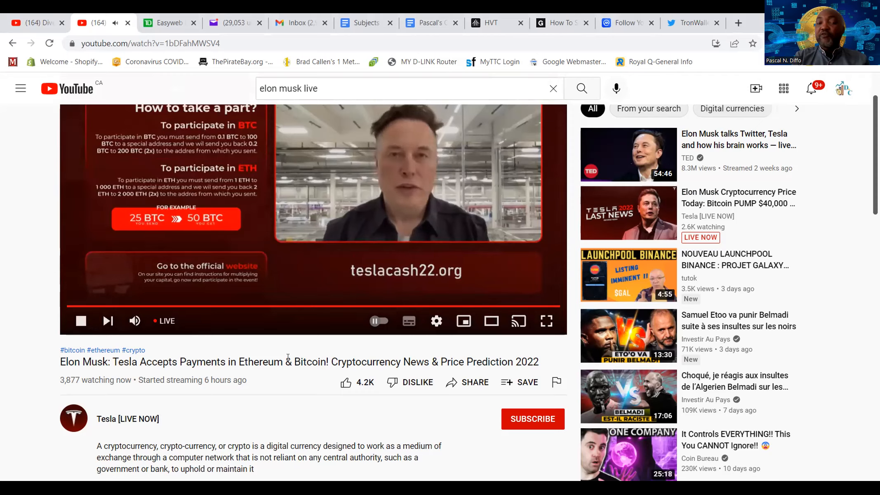
scroll(down, 3)
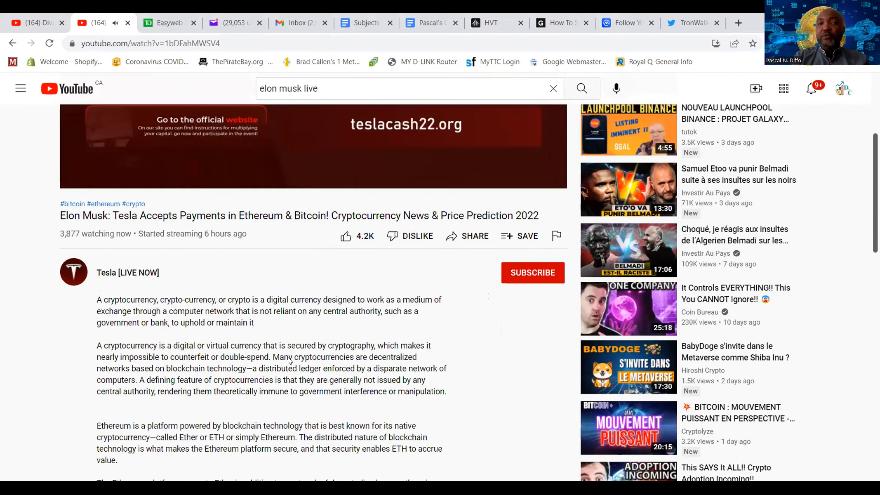
scroll(down, 3)
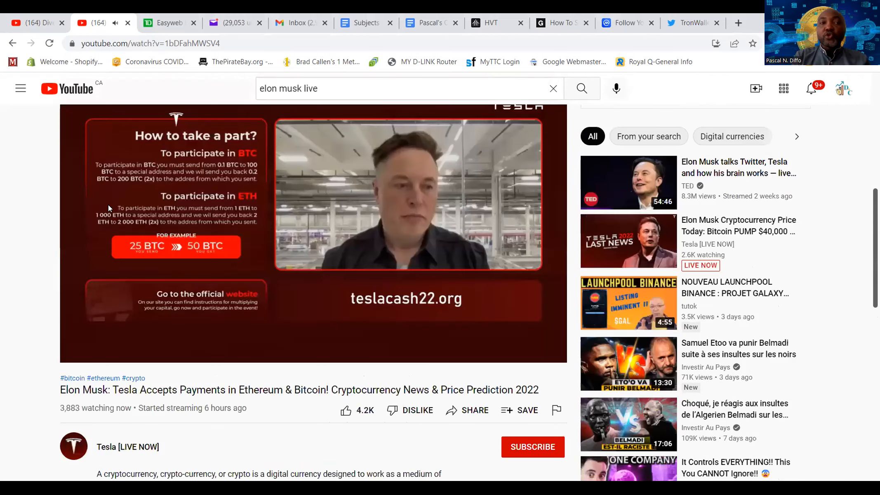
click(12, 43)
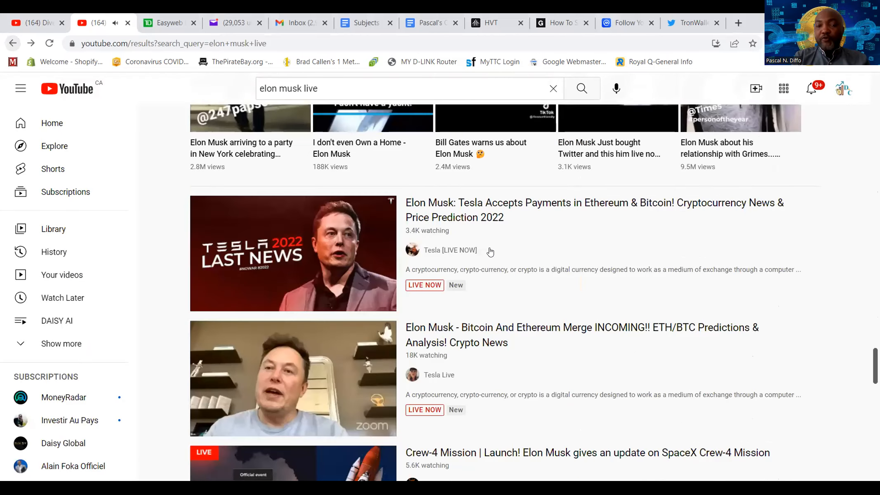
Play the 'Bitcoin And Ethereum Merge INCOMING!!' livestream, return to results, and reopen it.
scroll(down, 3)
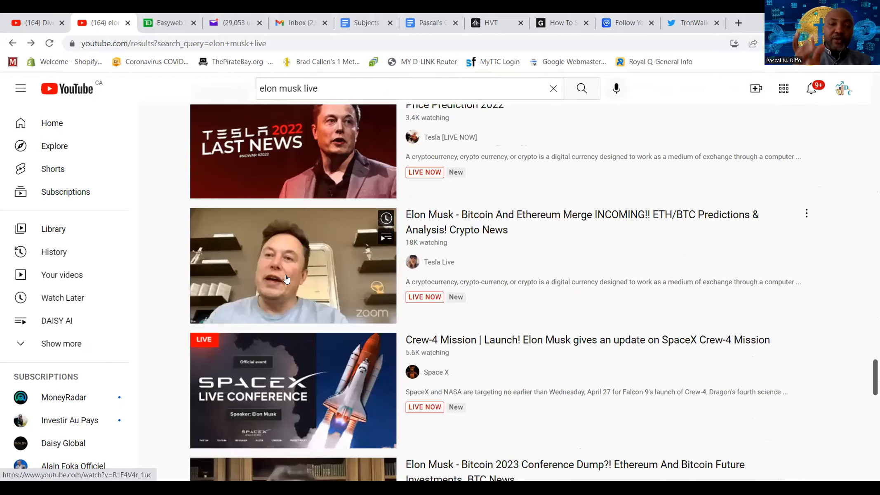
mouse_move(300, 278)
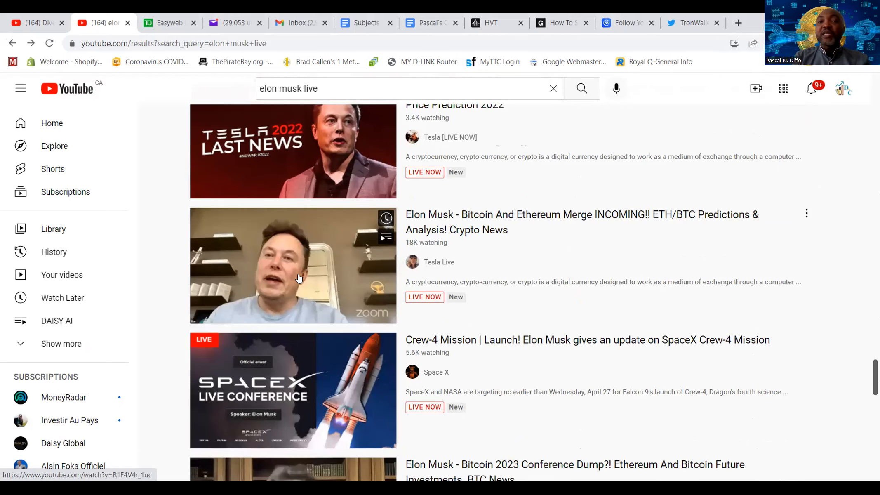
click(293, 266)
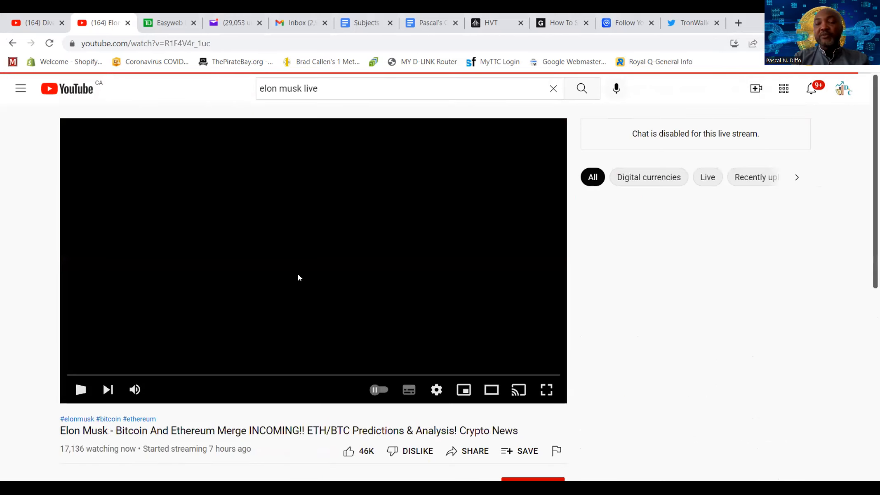
click(80, 389)
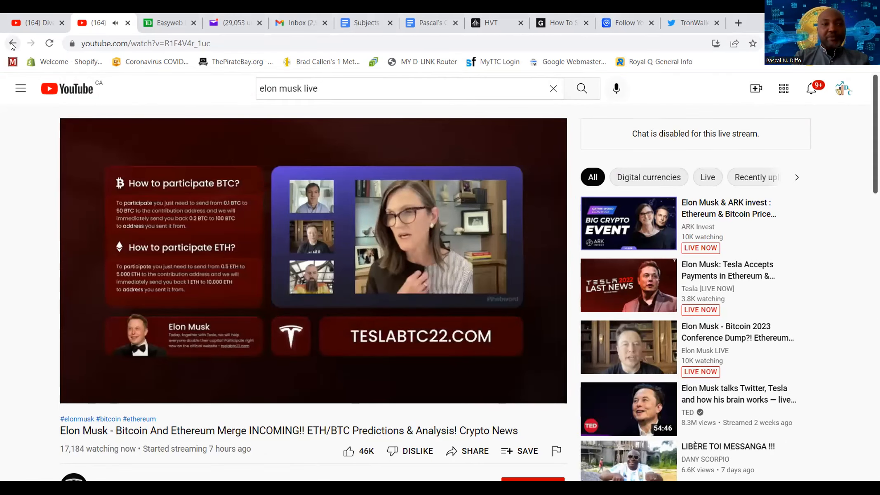
click(12, 43)
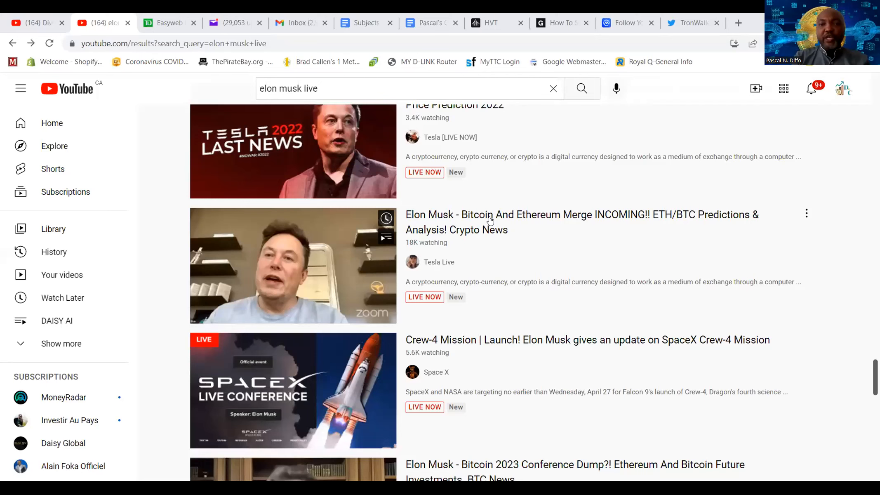
click(293, 265)
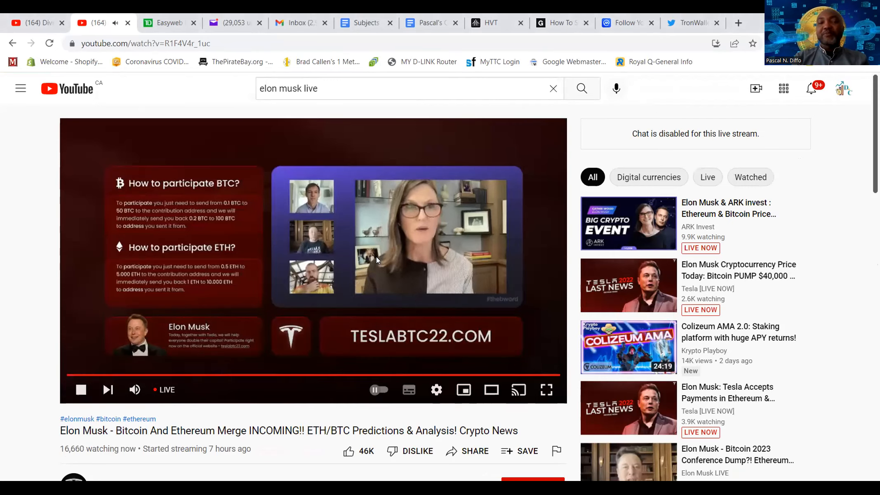
Pause the stream on its TESLABTC22.COM BTC and ETH participation instructions.
click(80, 389)
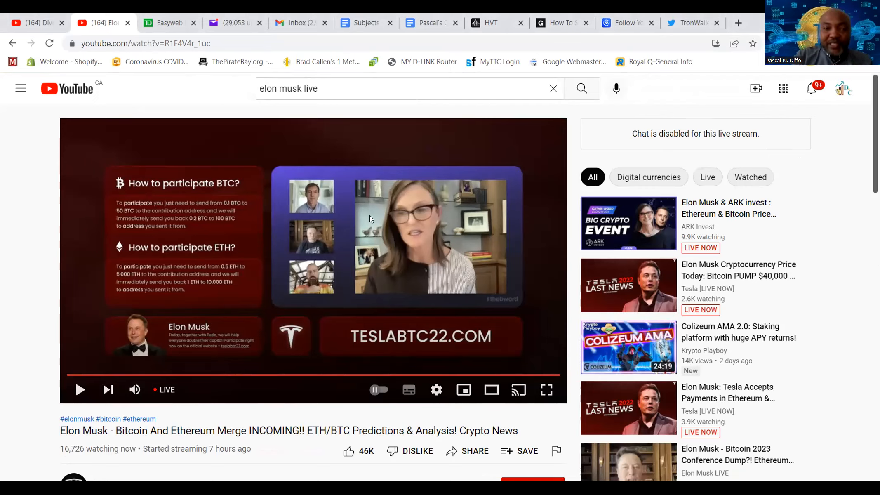
mouse_move(299, 256)
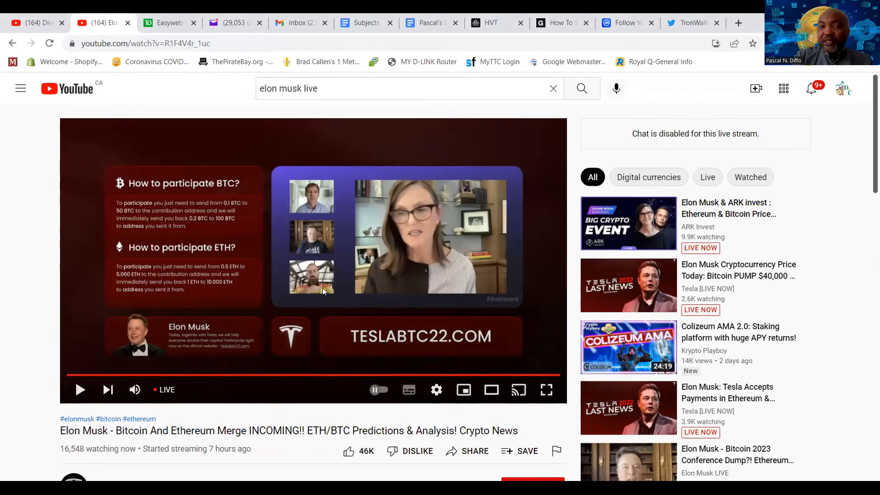
mouse_move(341, 275)
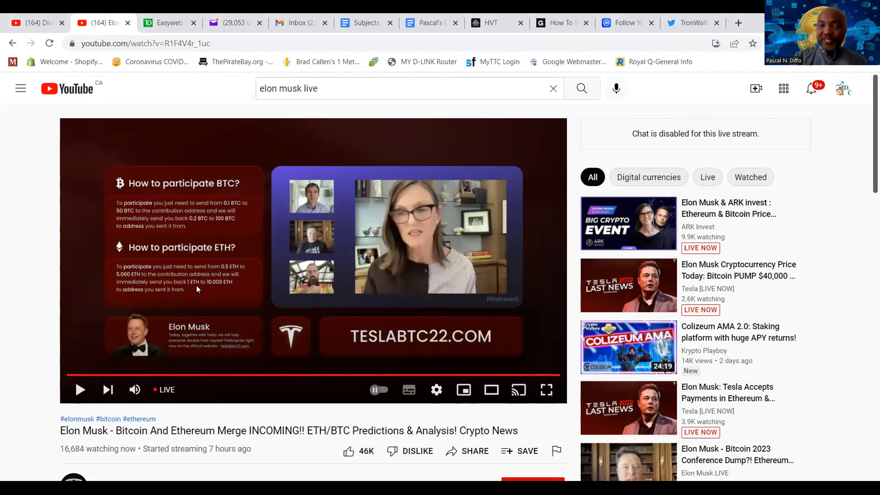
scroll(down, 3)
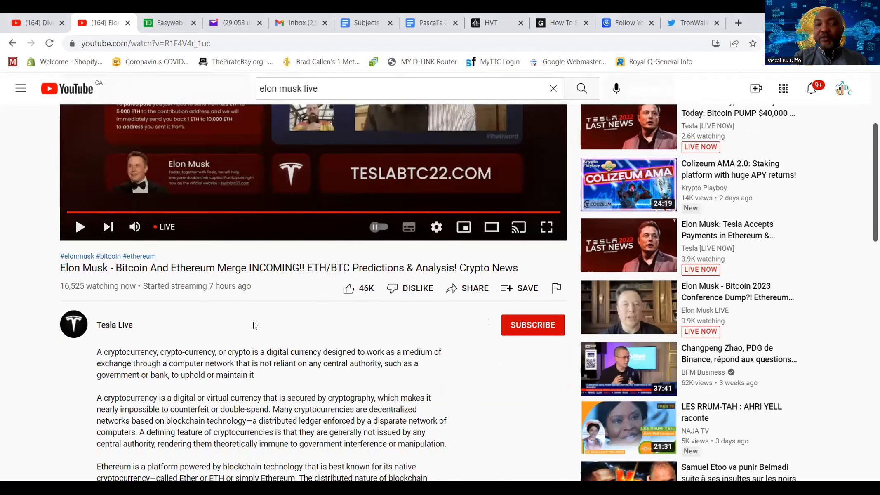
scroll(down, 3)
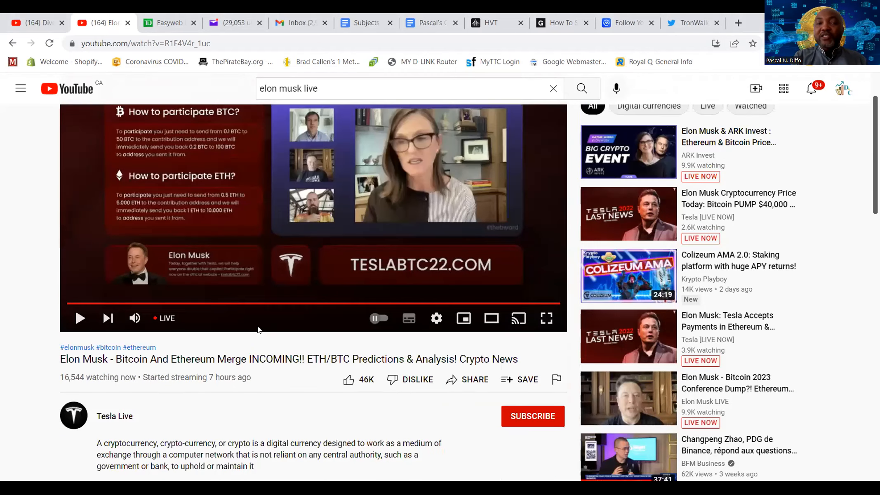
mouse_move(197, 230)
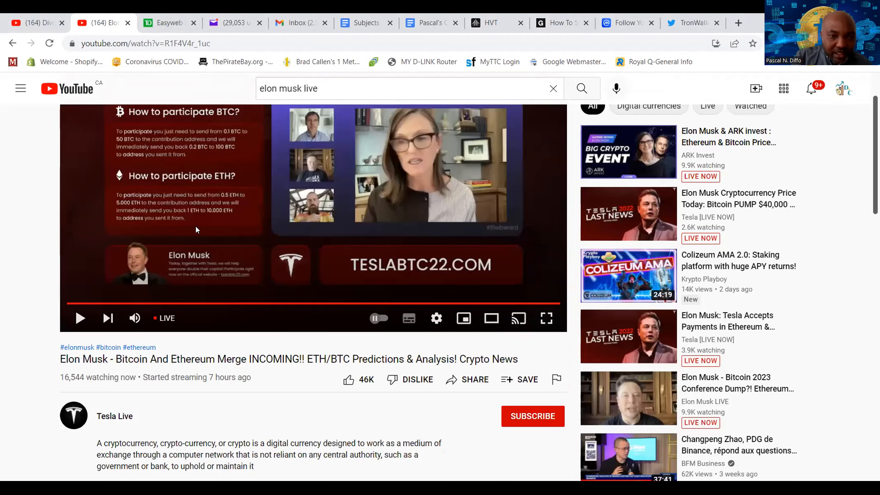
scroll(down, 3)
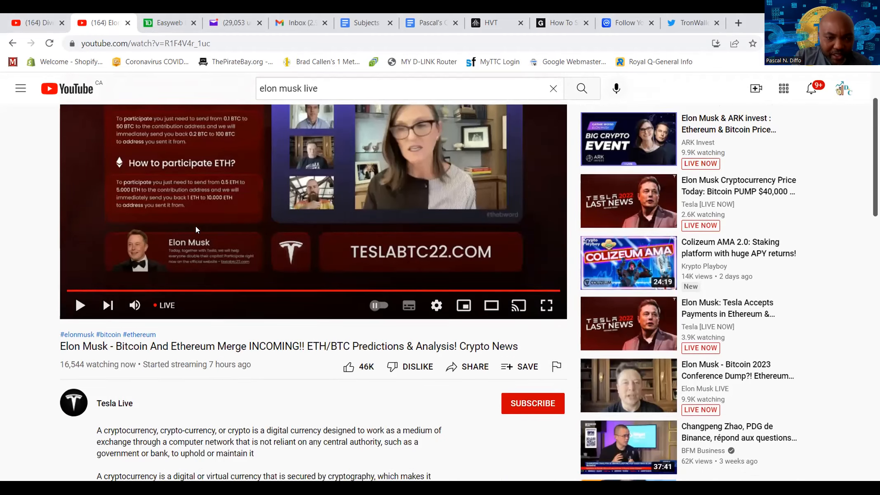
scroll(down, 3)
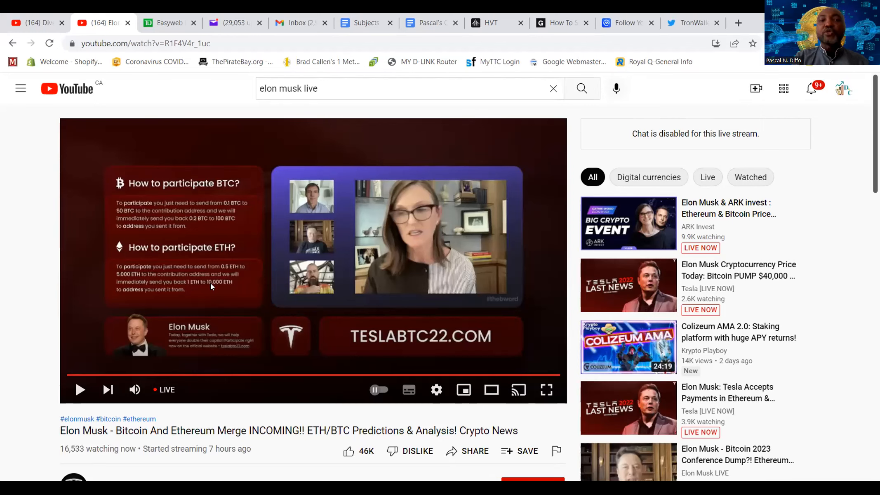
click(80, 389)
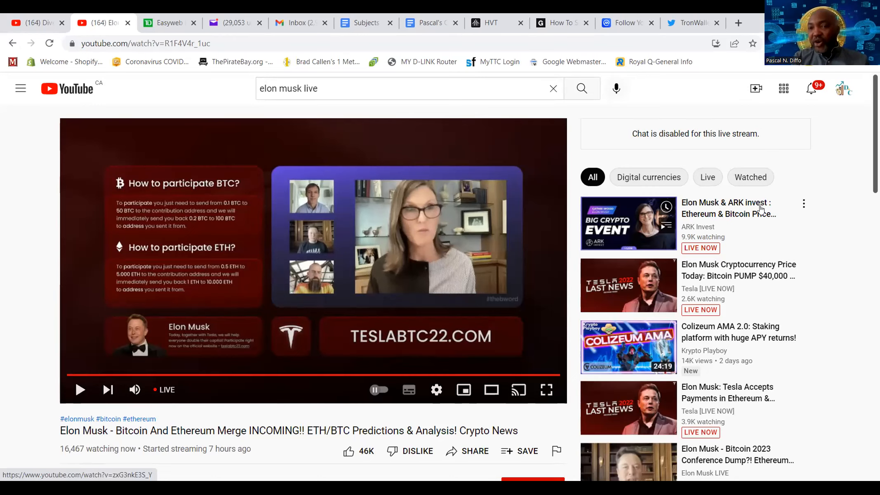
mouse_move(732, 238)
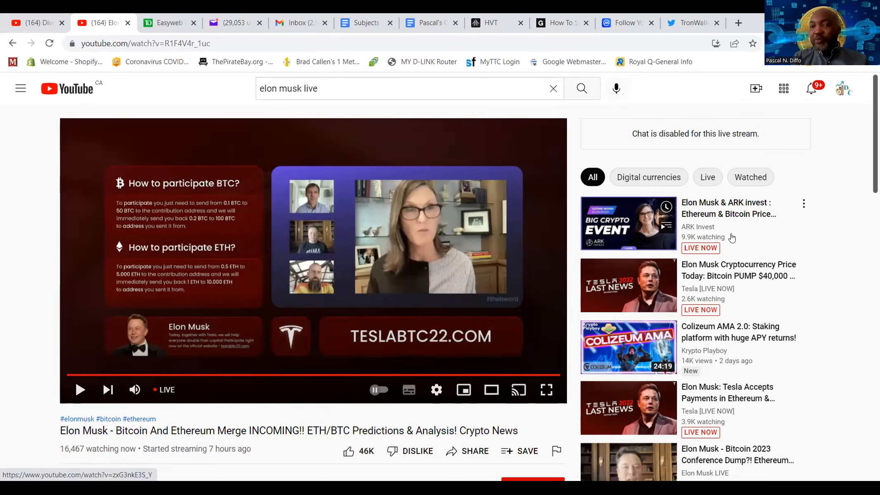
mouse_move(802, 242)
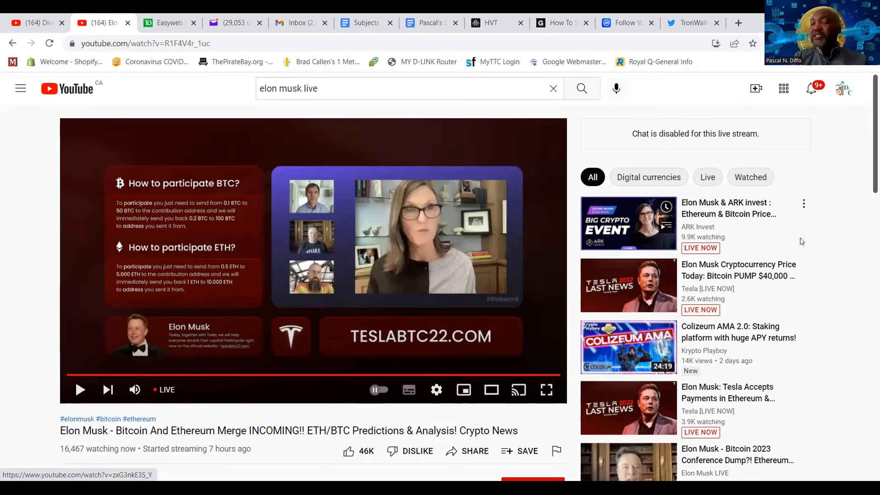
scroll(down, 3)
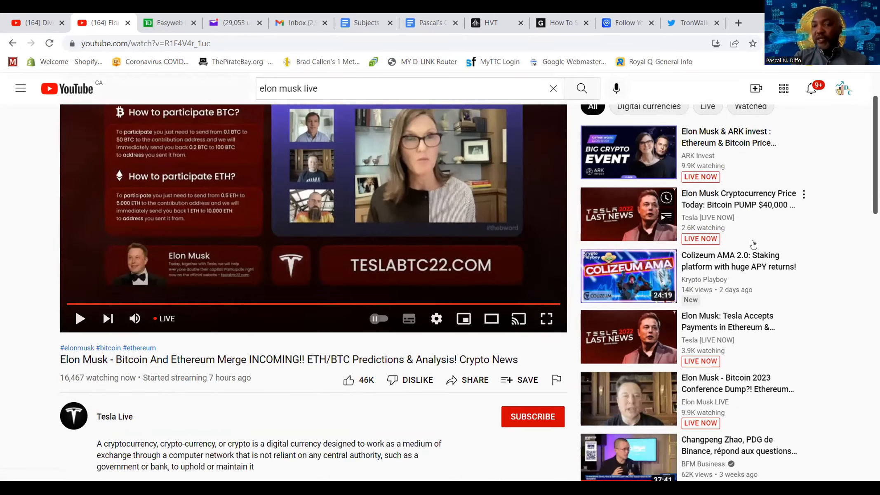
mouse_move(642, 335)
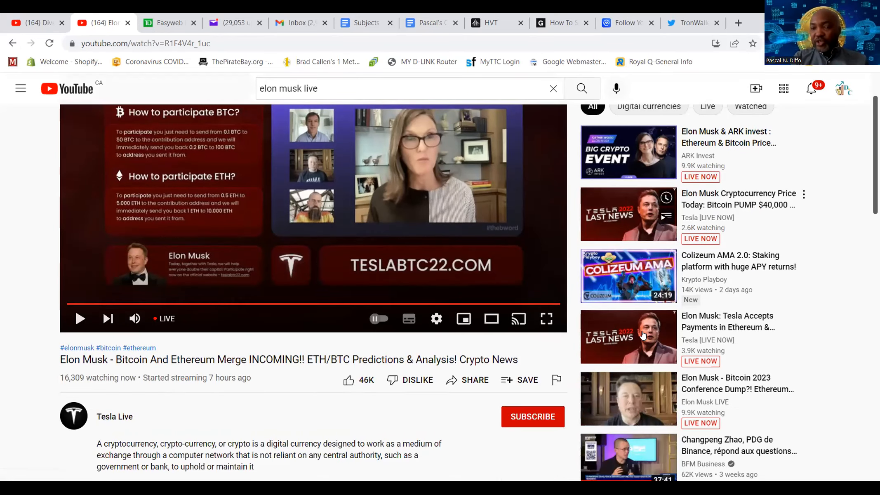
scroll(down, 3)
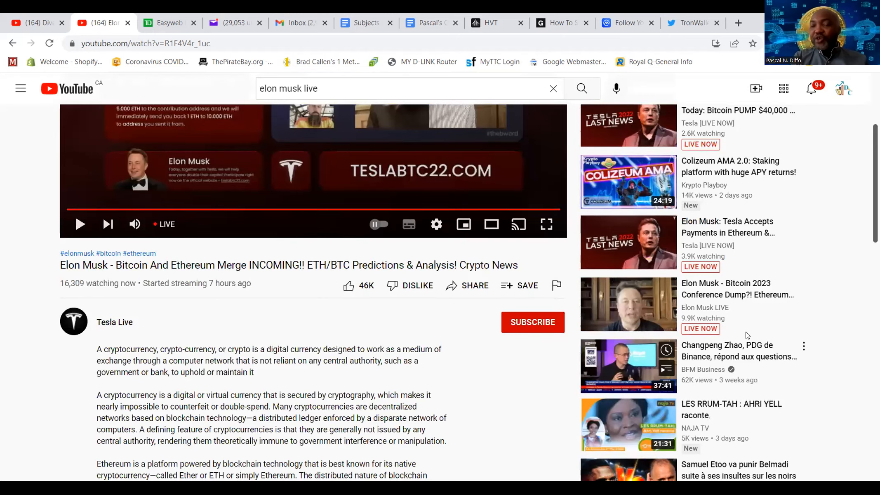
mouse_move(648, 337)
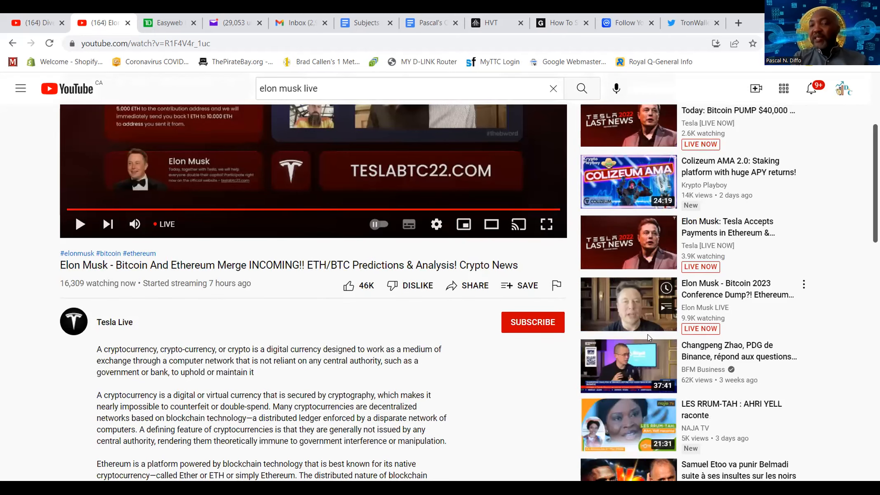
mouse_move(810, 324)
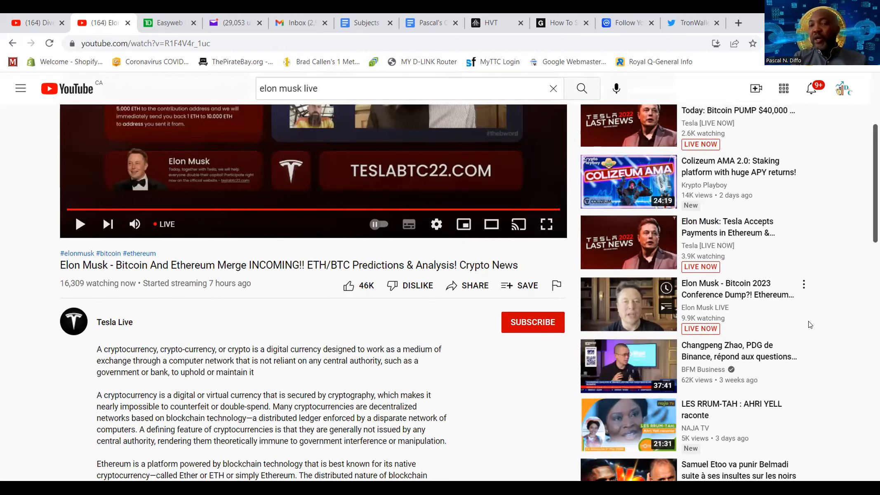
scroll(down, 3)
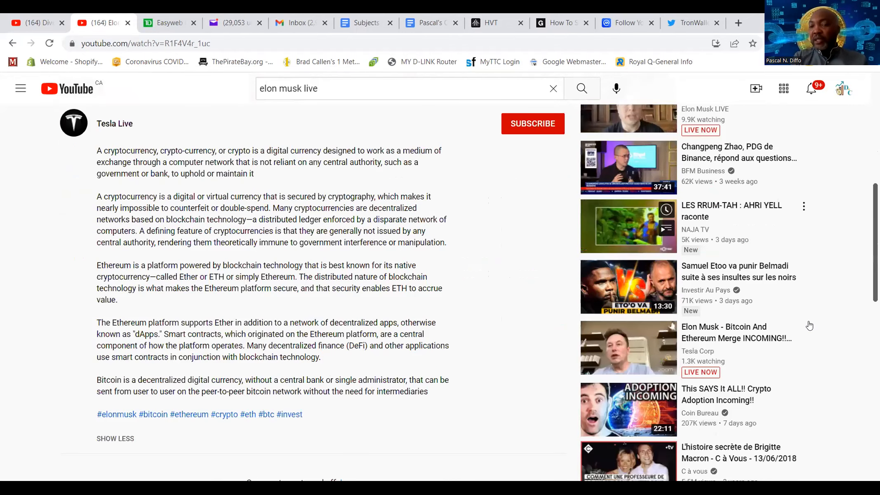
scroll(down, 3)
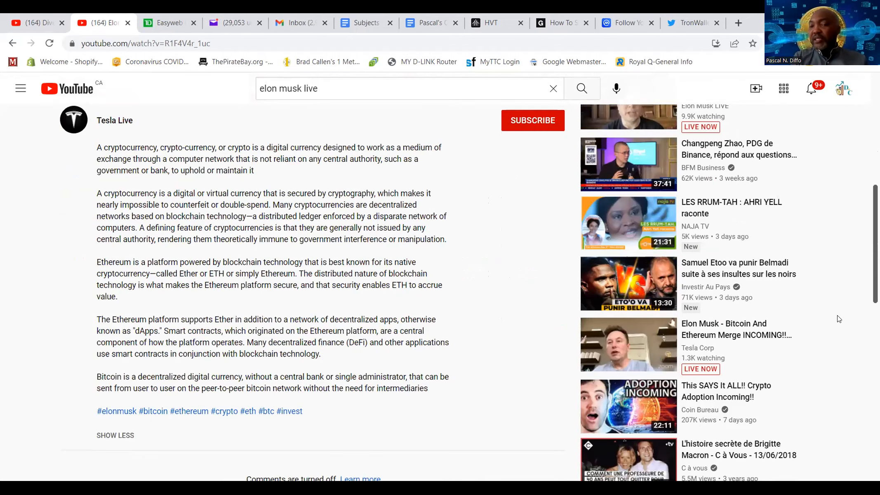
mouse_move(830, 347)
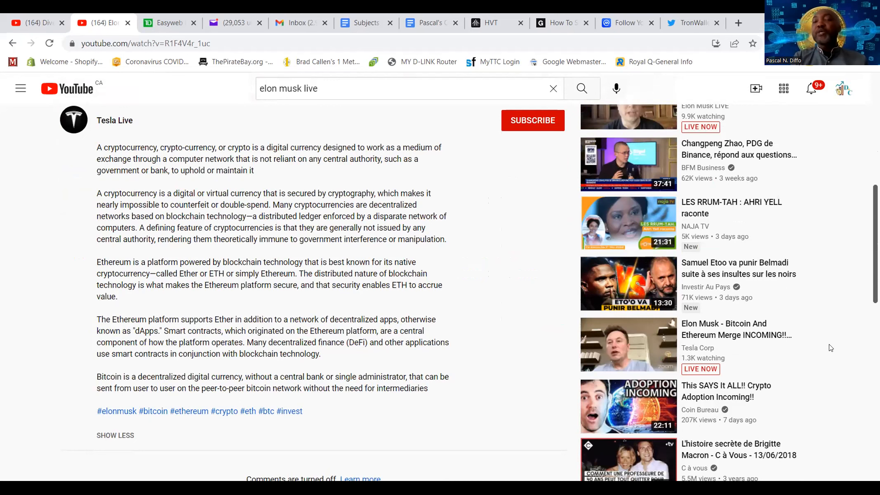
scroll(down, 3)
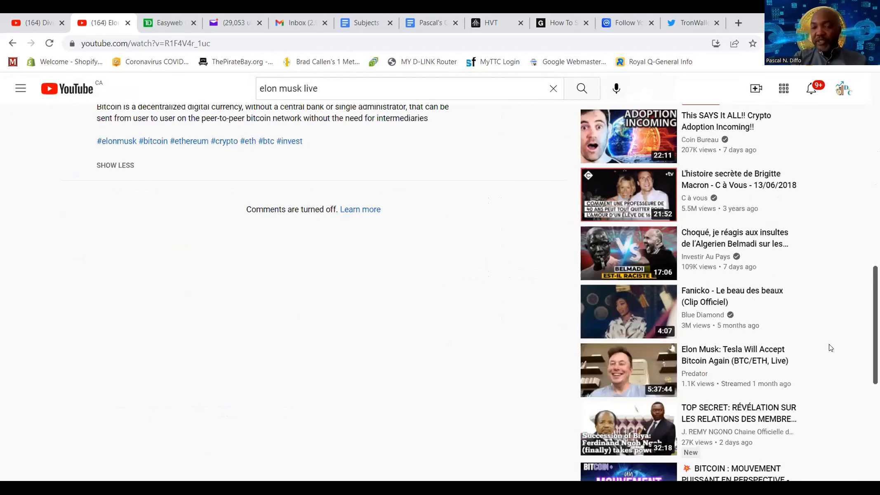
scroll(down, 3)
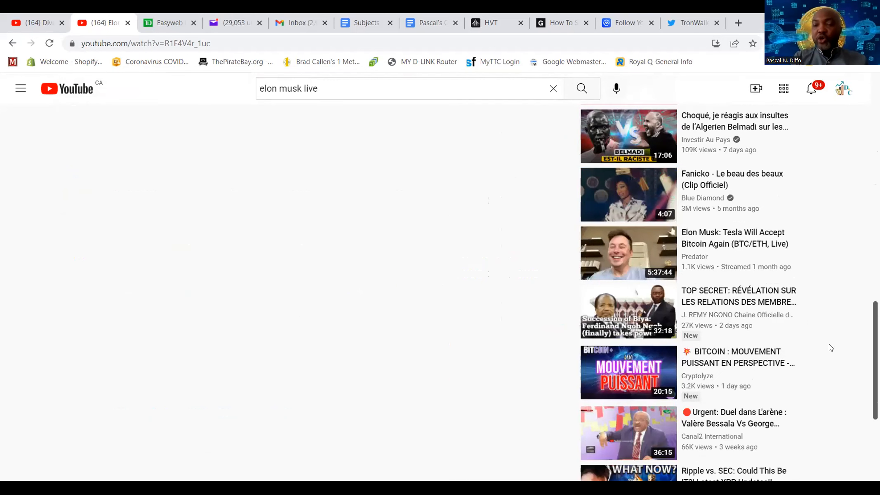
scroll(down, 3)
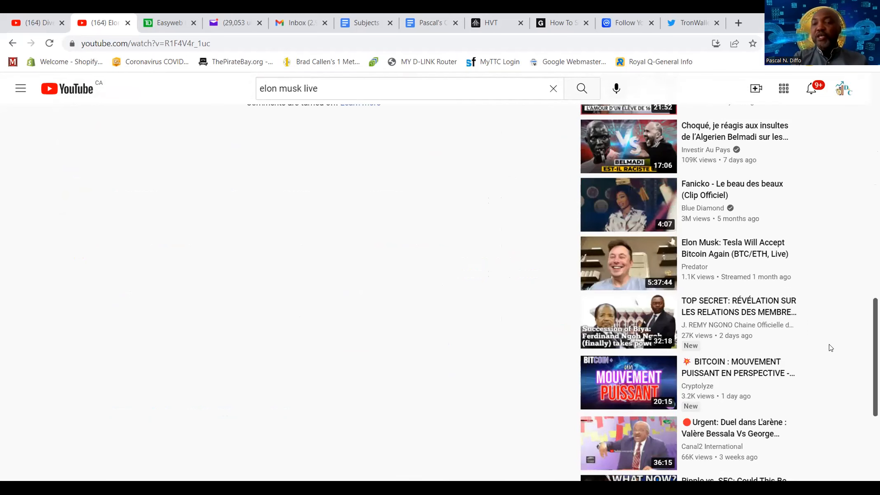
scroll(down, 3)
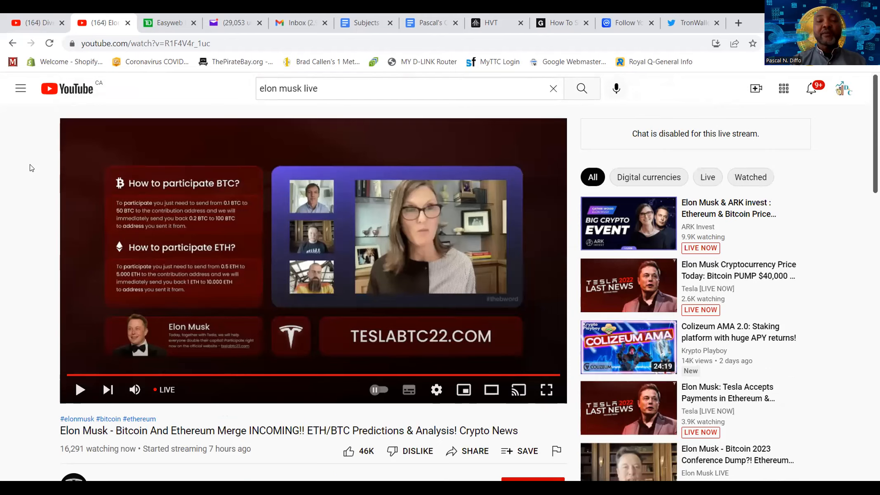
mouse_move(104, 156)
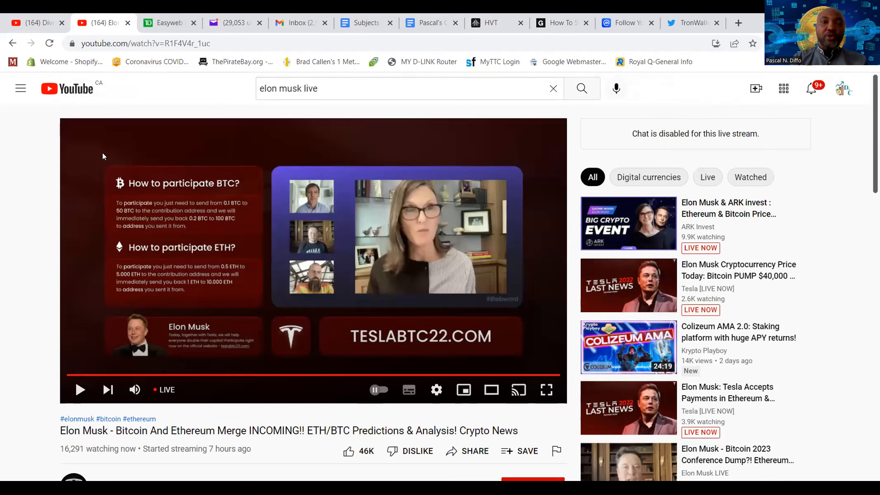
mouse_move(161, 166)
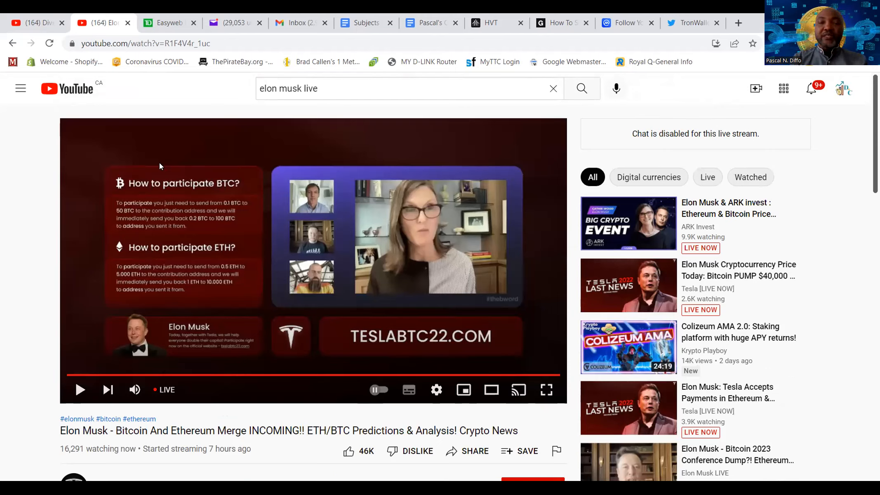
mouse_move(312, 109)
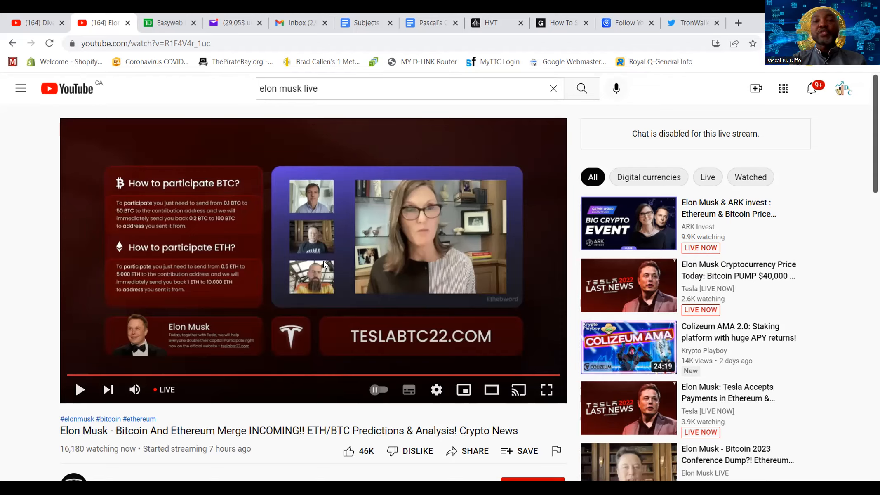
mouse_move(228, 150)
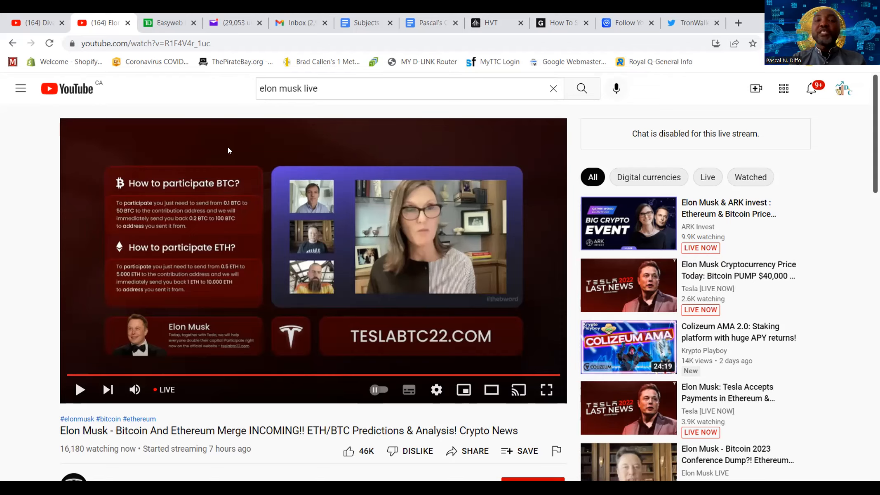
mouse_move(170, 204)
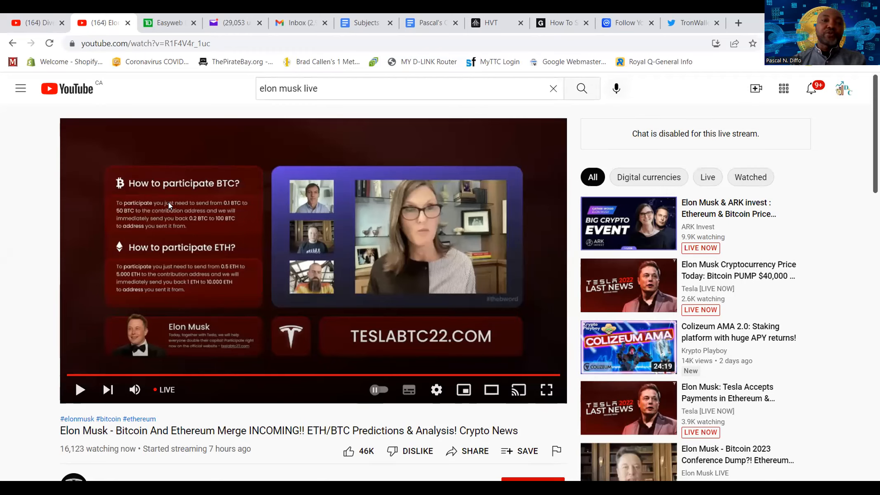
mouse_move(149, 154)
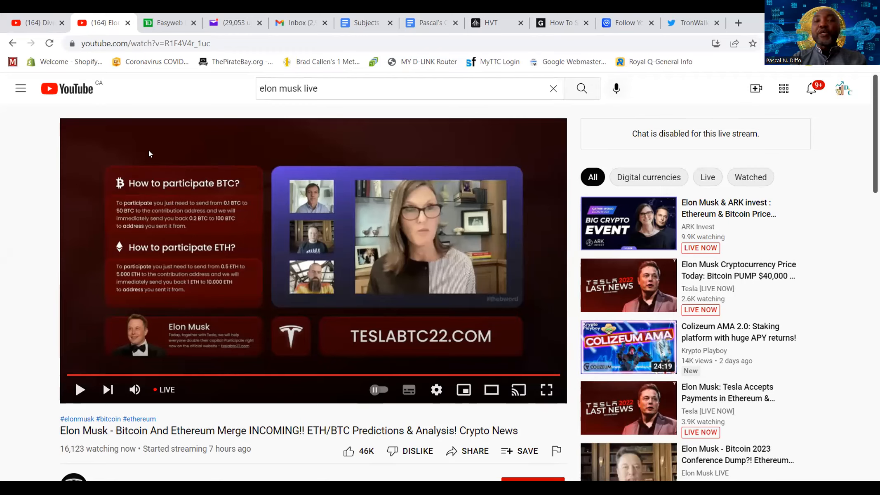
mouse_move(117, 303)
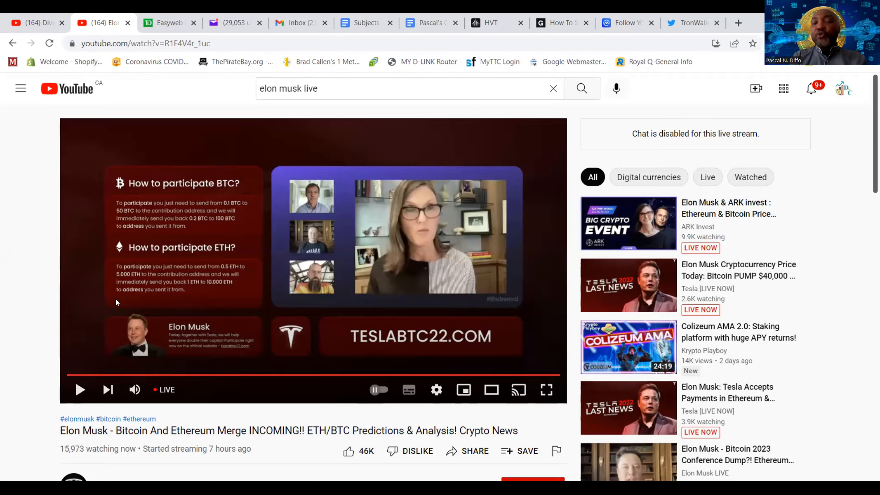
mouse_move(203, 238)
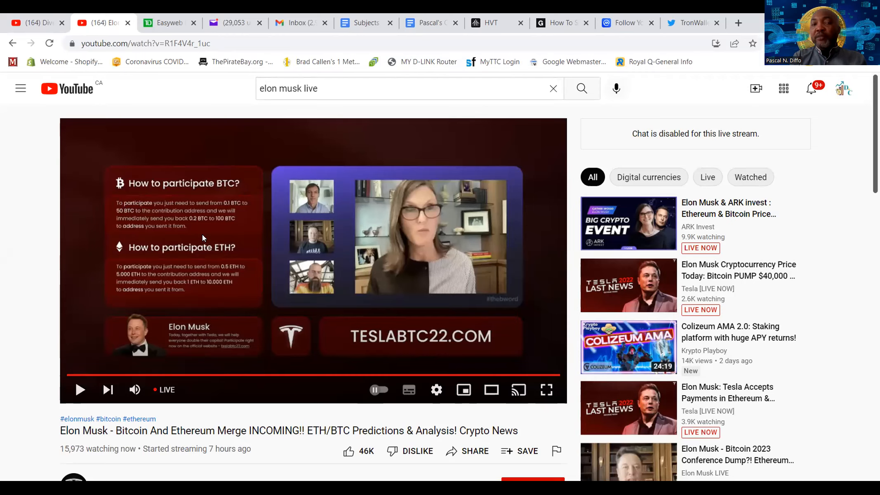
mouse_move(161, 238)
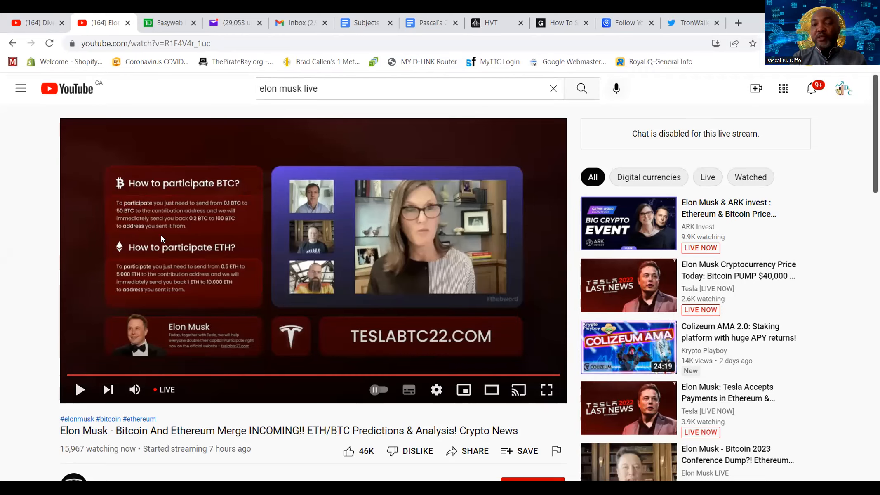
mouse_move(188, 258)
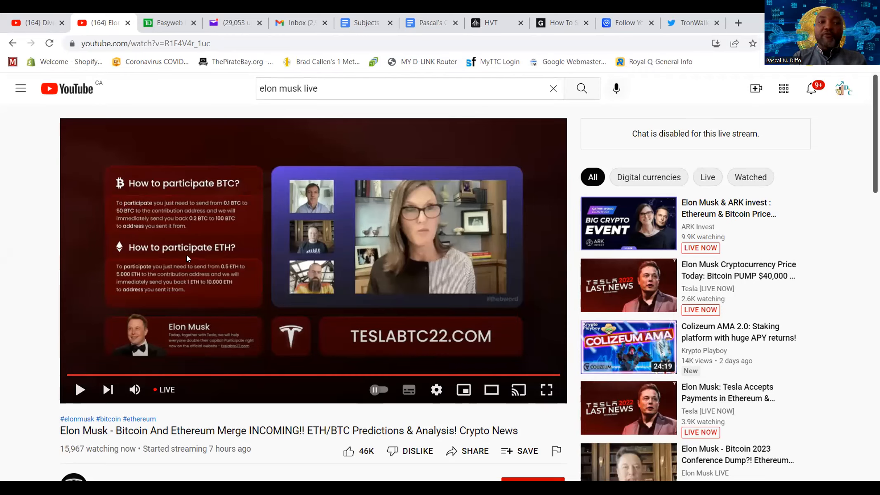
mouse_move(361, 238)
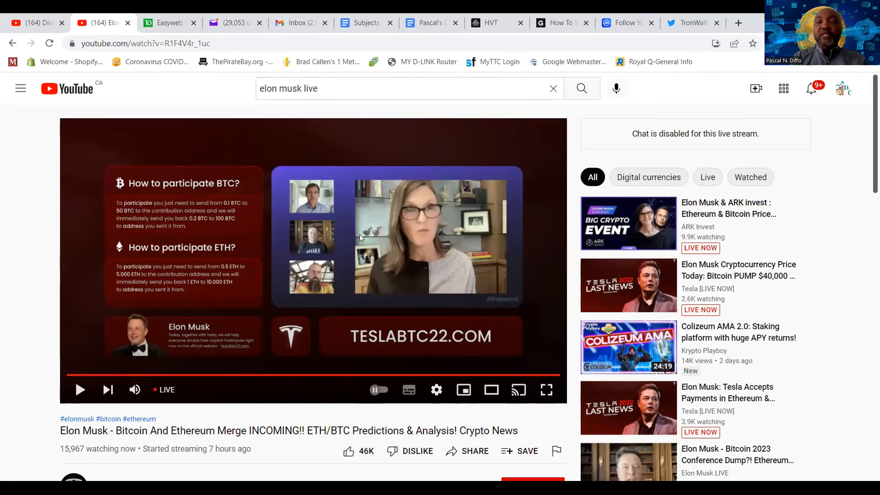
mouse_move(507, 324)
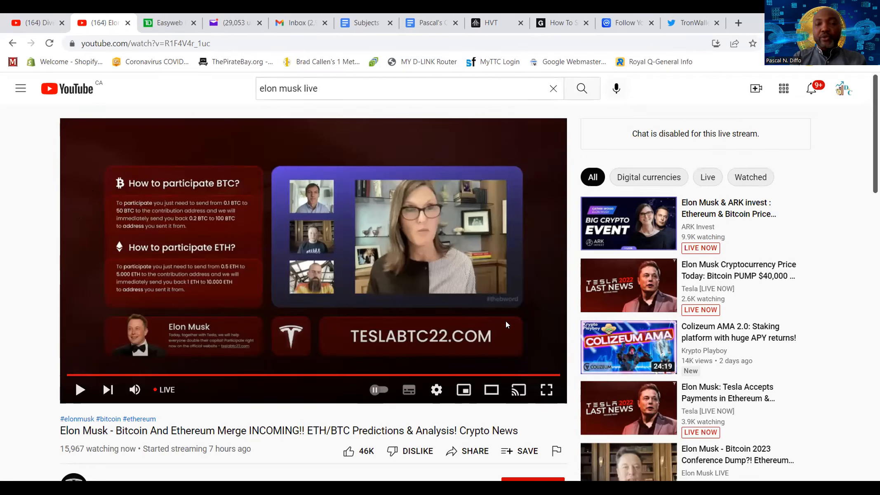